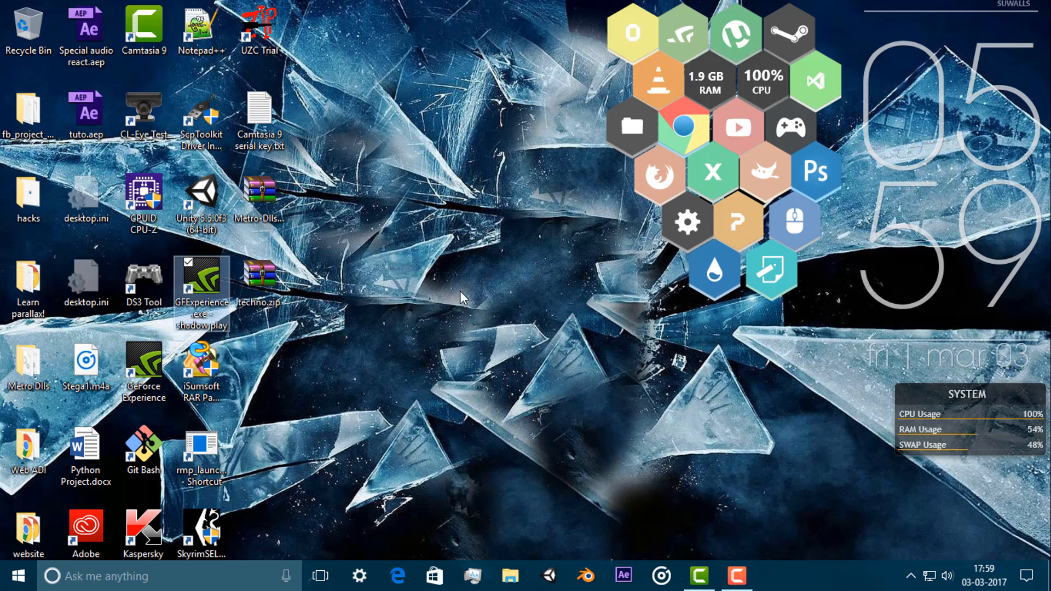
{"action": "mouse_move", "coordinate": [566, 309]}
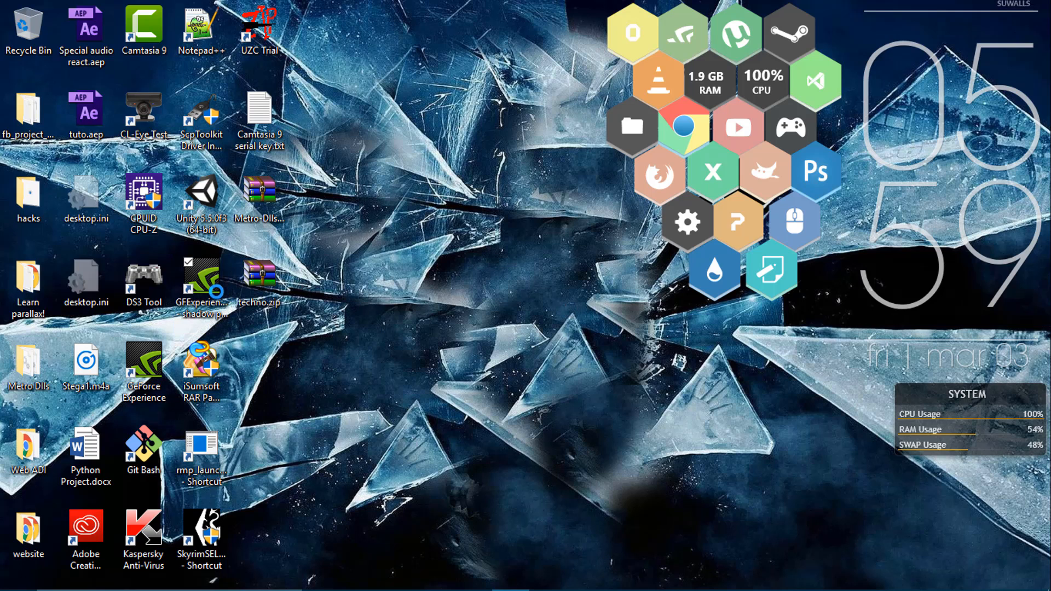
Delete the old GFExperience shadowplay shortcut from the desktop.
{"action": "left_click", "coordinate": [509, 584]}
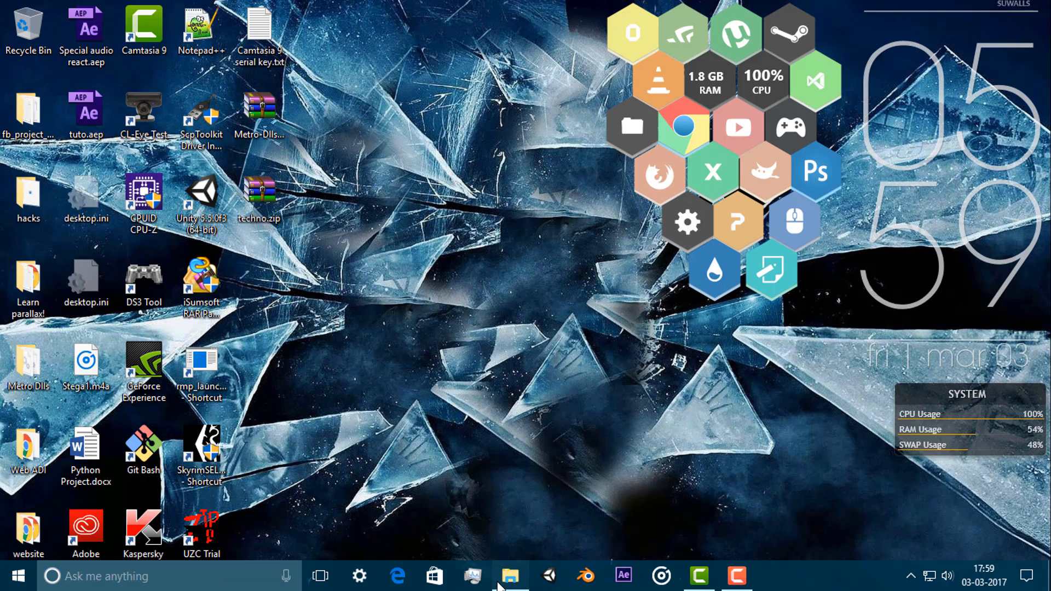
Browse to Program Files (x86) on Local Disk (C:) in a new File Explorer window.
{"action": "left_click", "coordinate": [512, 575]}
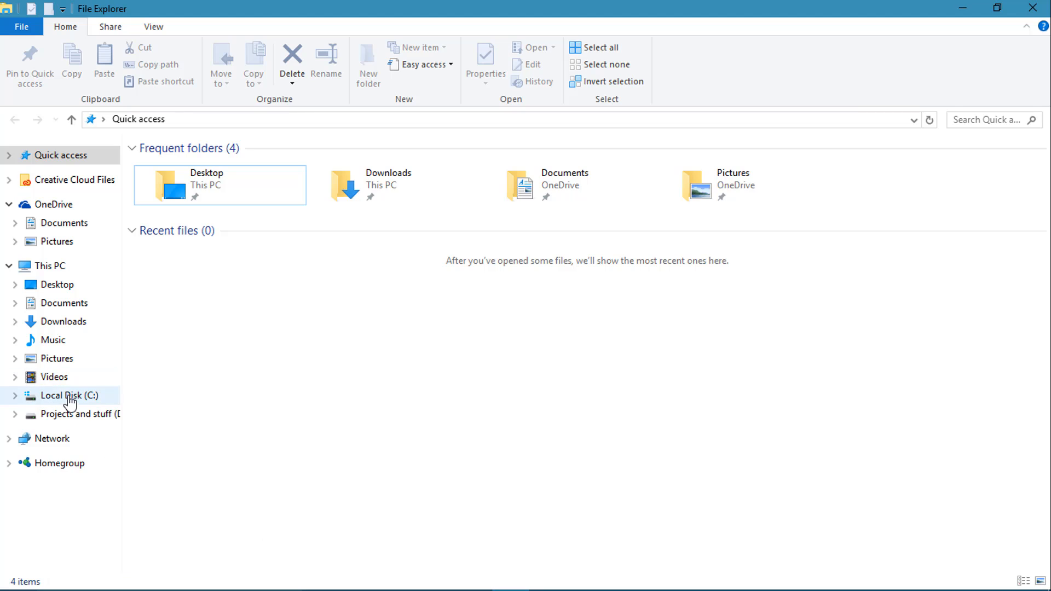
{"action": "left_click", "coordinate": [68, 395]}
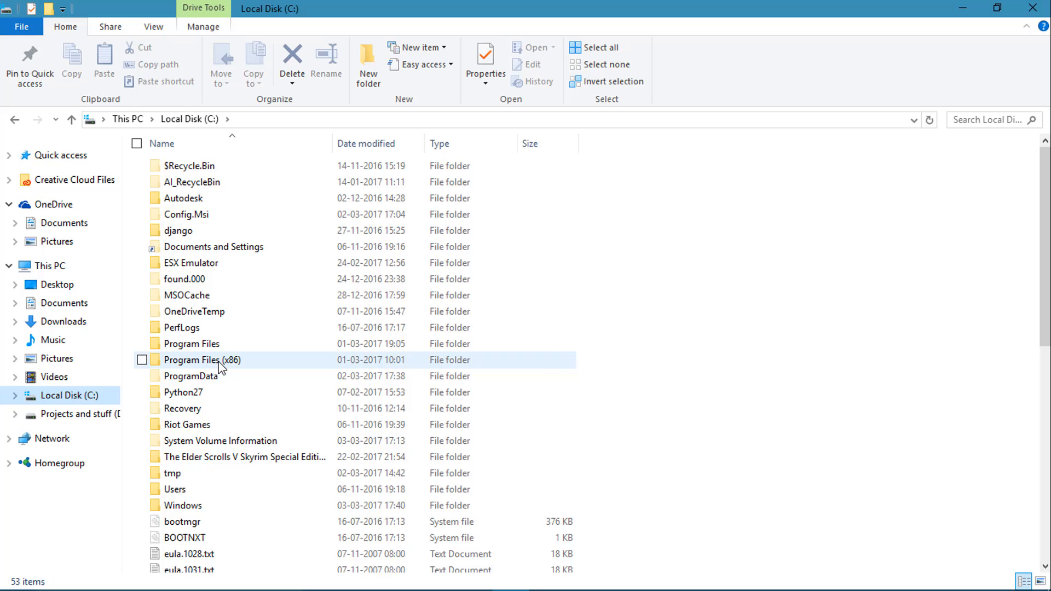
{"action": "mouse_move", "coordinate": [199, 373]}
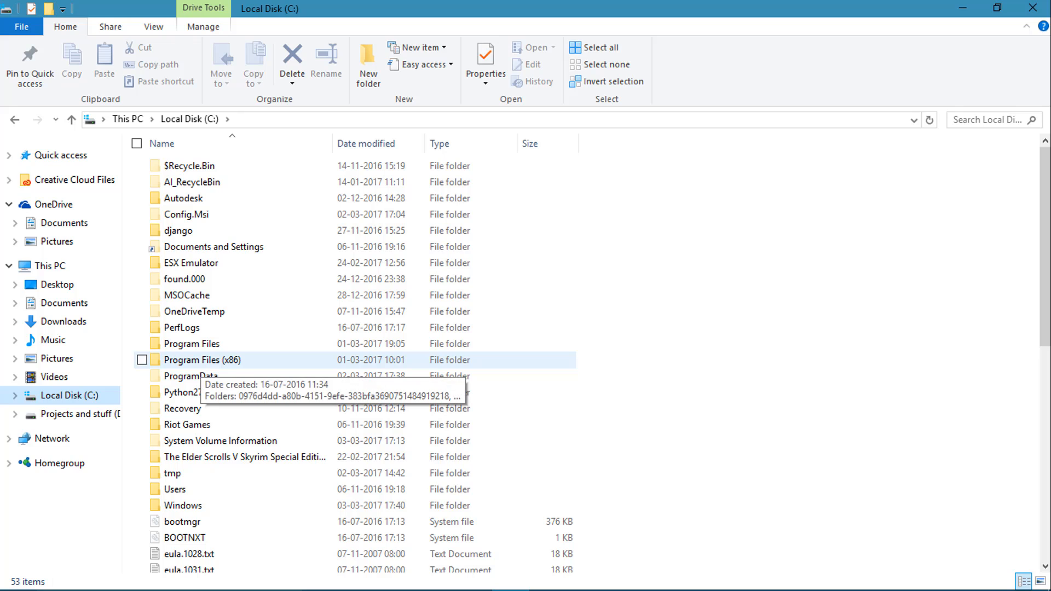
{"action": "mouse_move", "coordinate": [223, 368]}
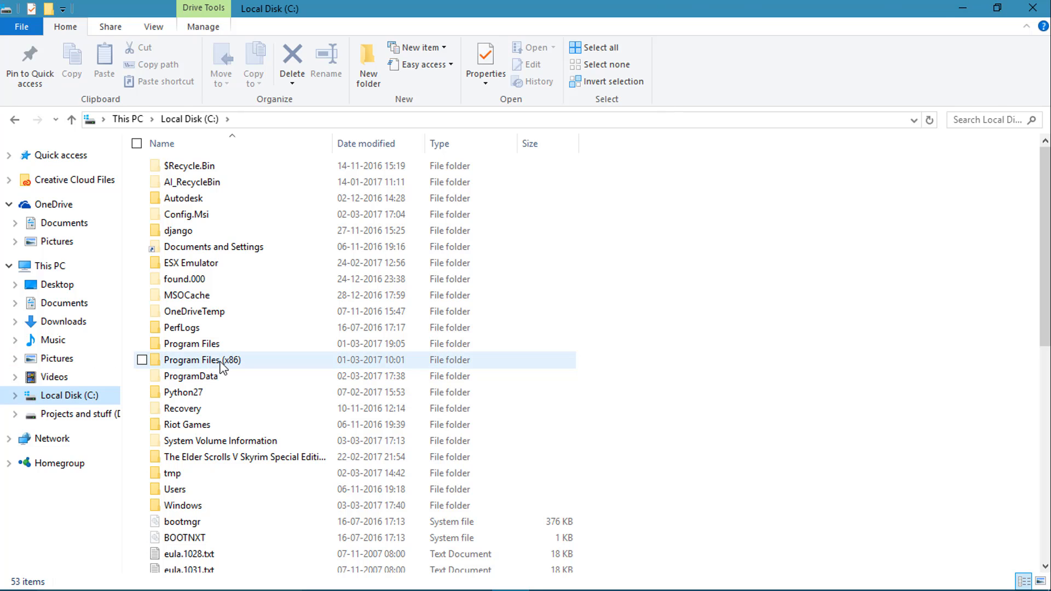
{"action": "mouse_move", "coordinate": [473, 373]}
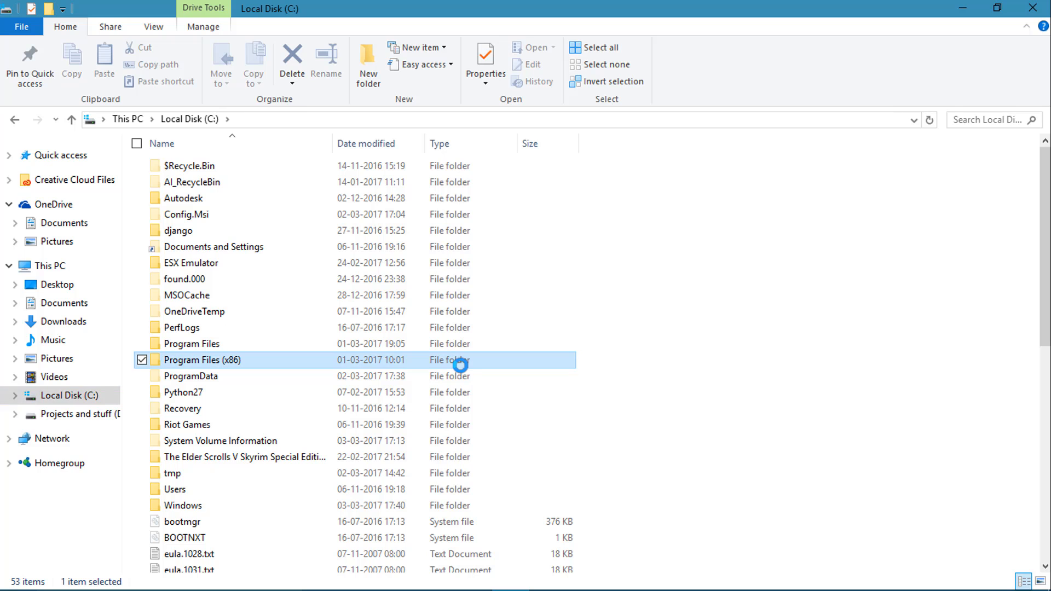
{"action": "double_click", "coordinate": [202, 360]}
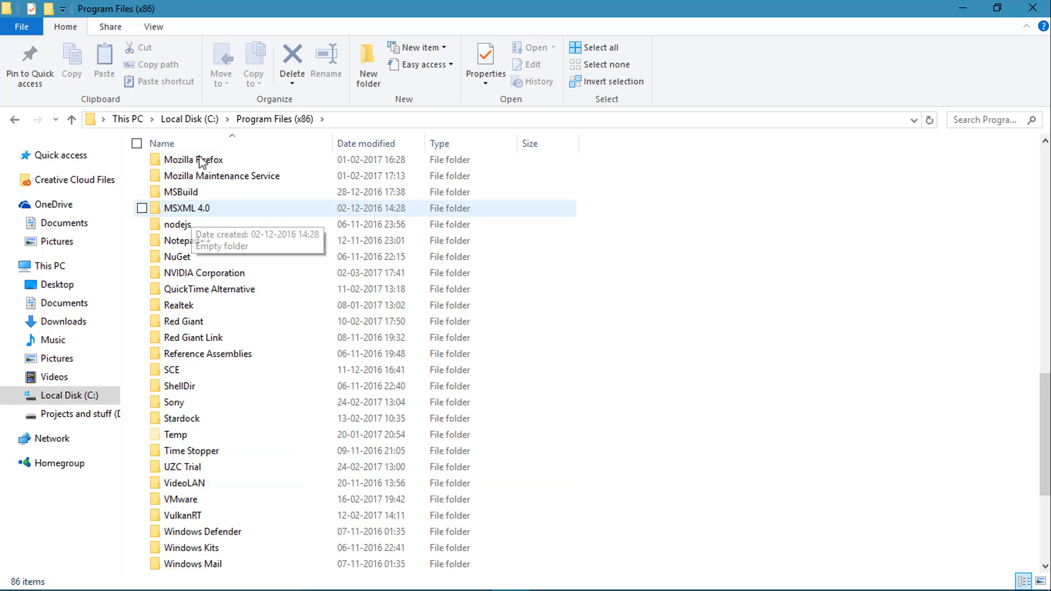
Go into NVIDIA Corporation > NVIDIA GeForce Experience and select GFExperience.exe.
{"action": "left_click", "coordinate": [206, 273]}
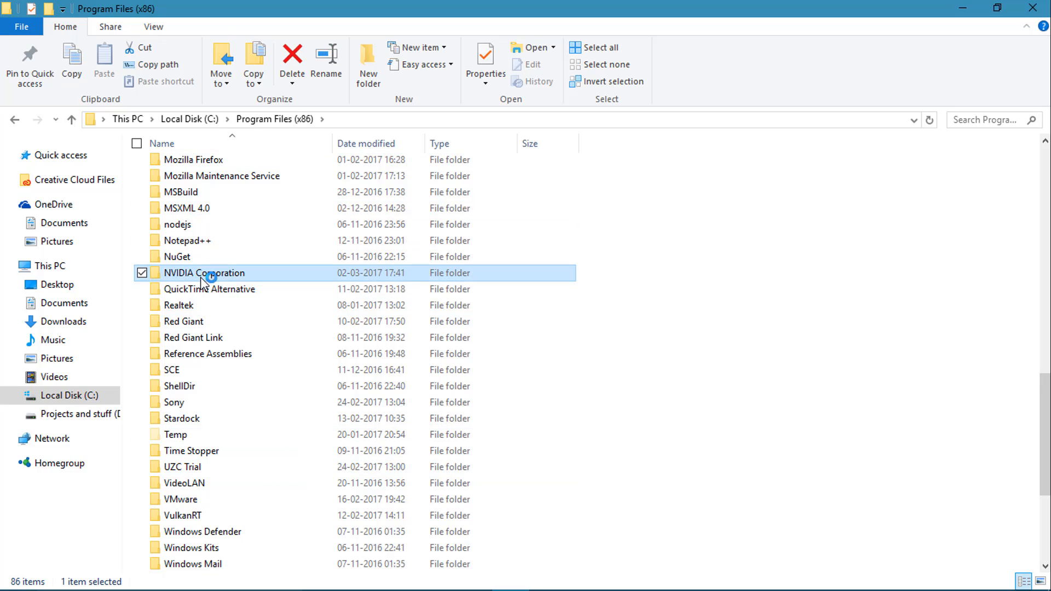
{"action": "double_click", "coordinate": [205, 272]}
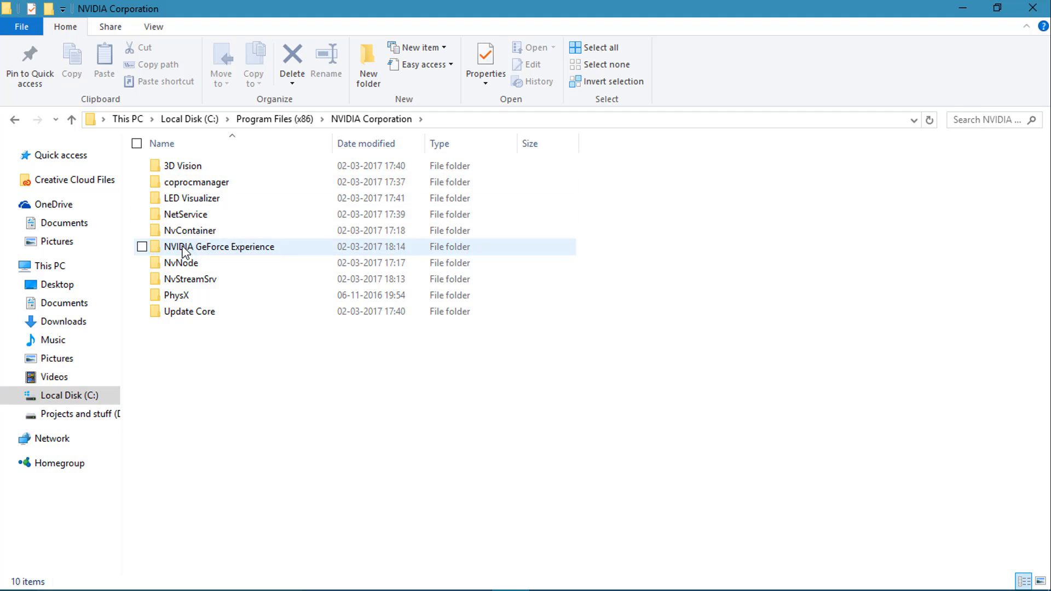
{"action": "double_click", "coordinate": [219, 246]}
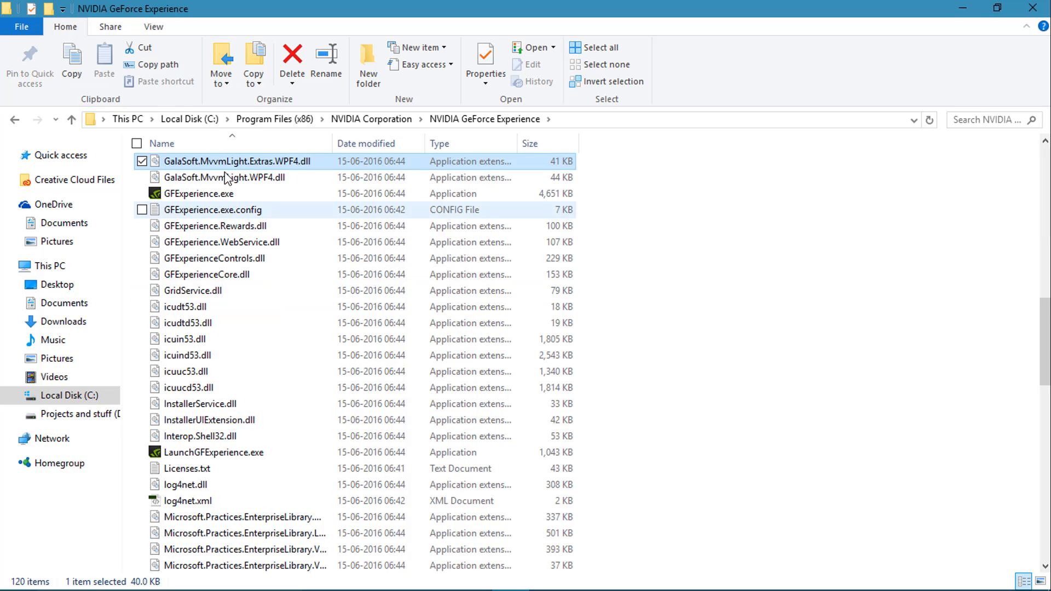
{"action": "left_click", "coordinate": [199, 192]}
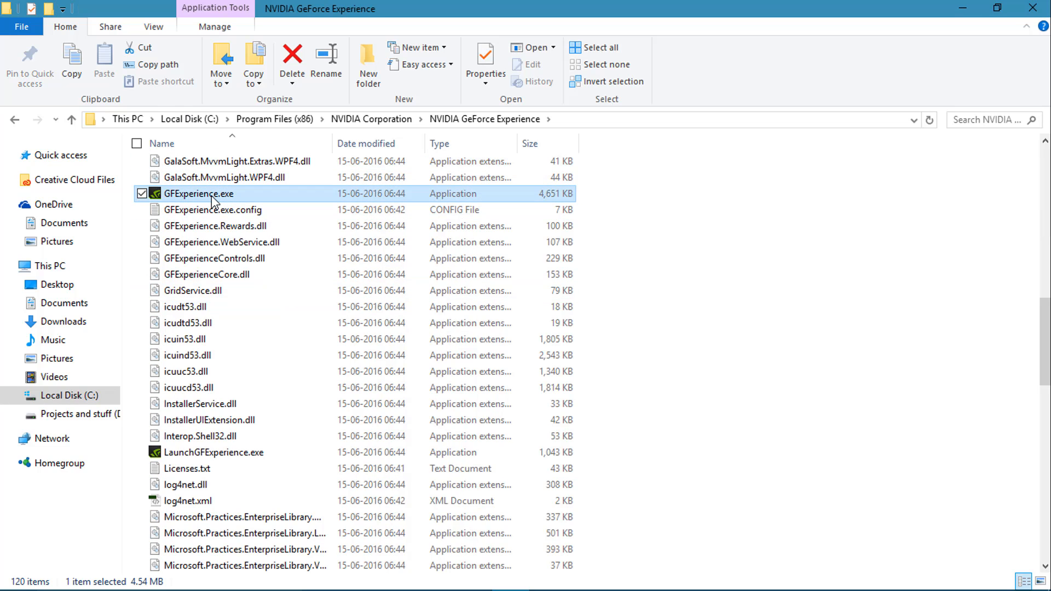
{"action": "mouse_move", "coordinate": [214, 193]}
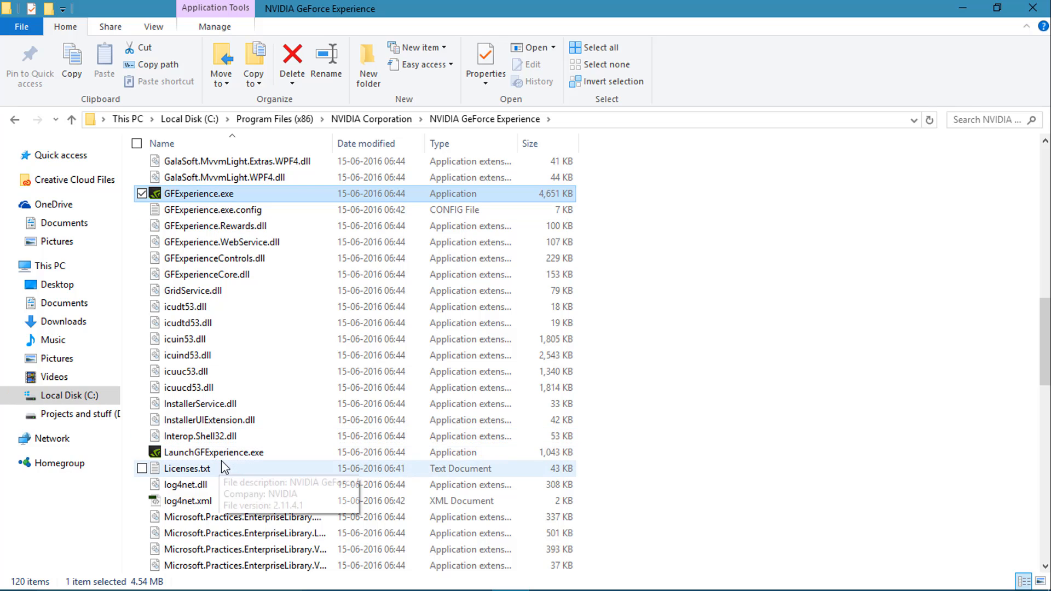
{"action": "mouse_move", "coordinate": [228, 452]}
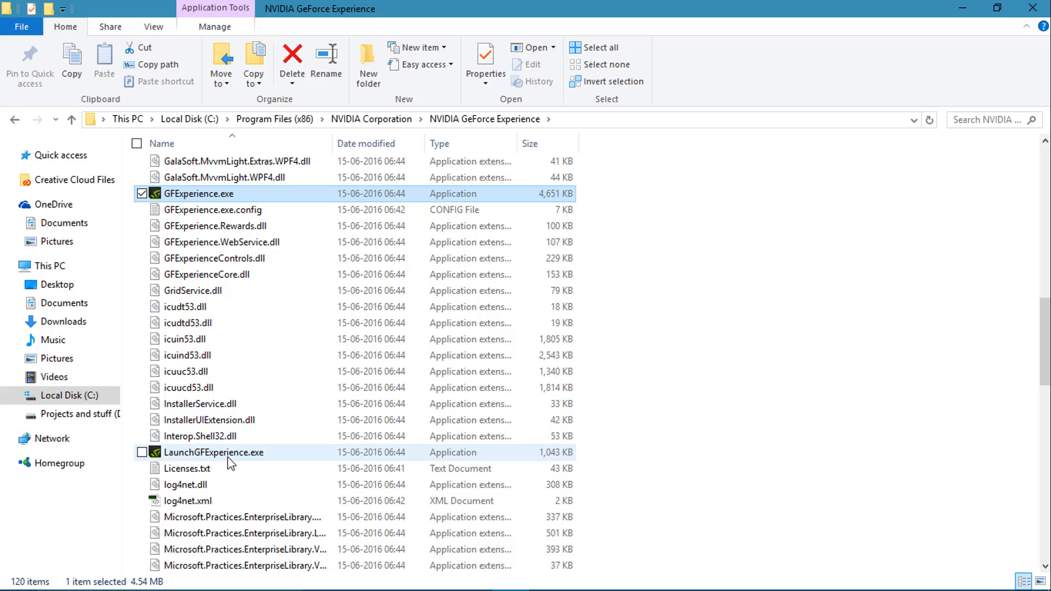
{"action": "mouse_move", "coordinate": [236, 460]}
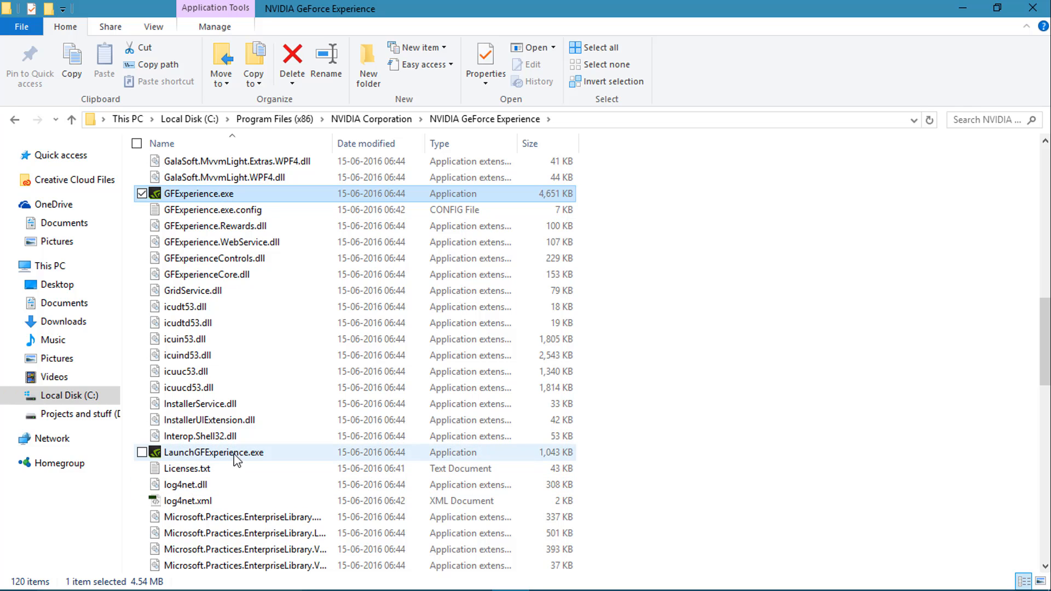
{"action": "mouse_move", "coordinate": [253, 196]}
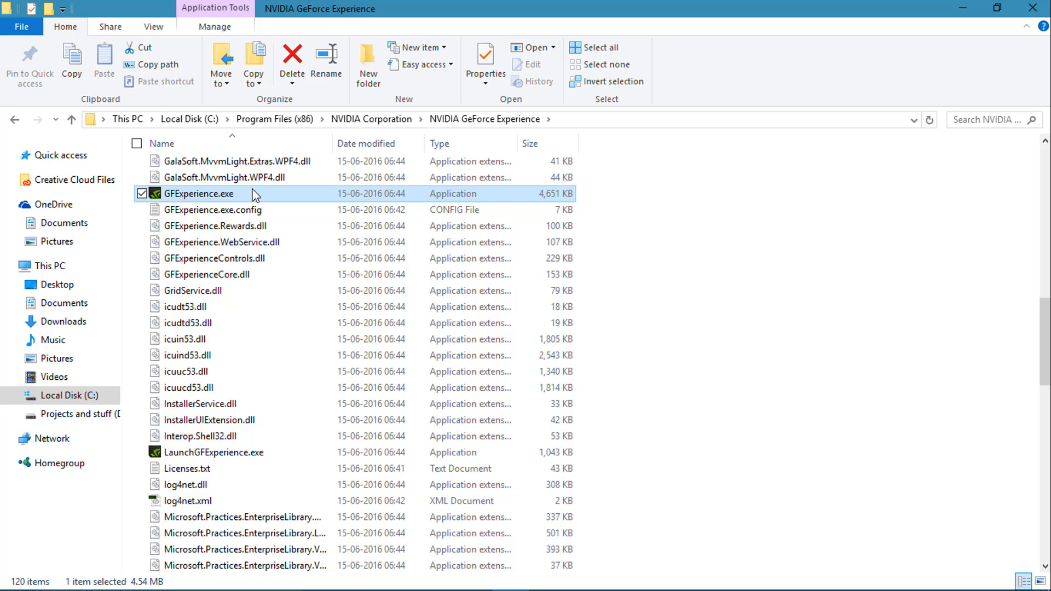
Create a desktop shortcut to GFExperience.exe and bring up the new shortcut's context menu.
{"action": "right_click", "coordinate": [199, 193]}
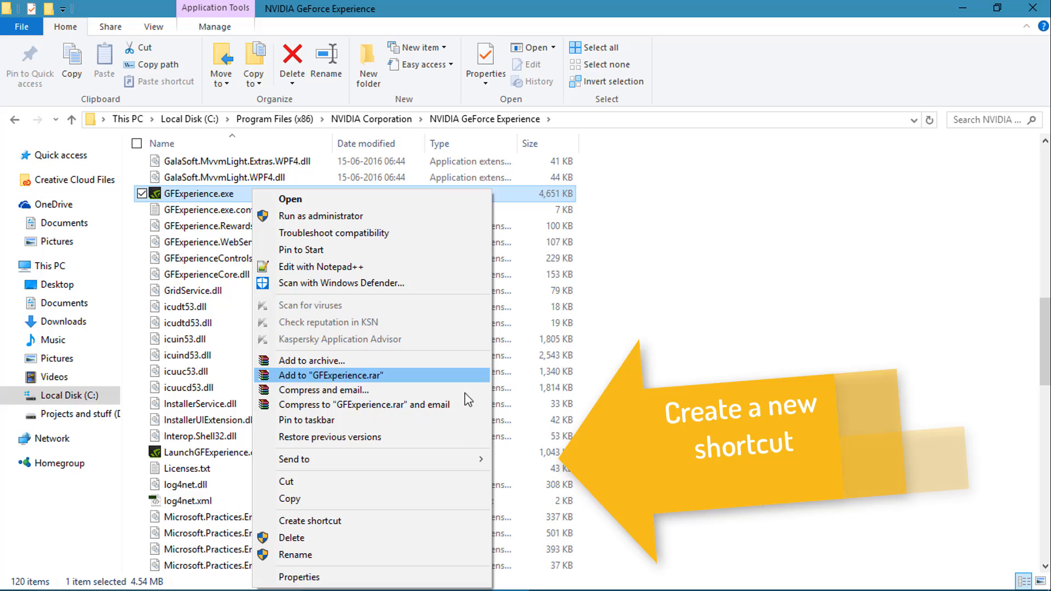
{"action": "mouse_move", "coordinate": [294, 459]}
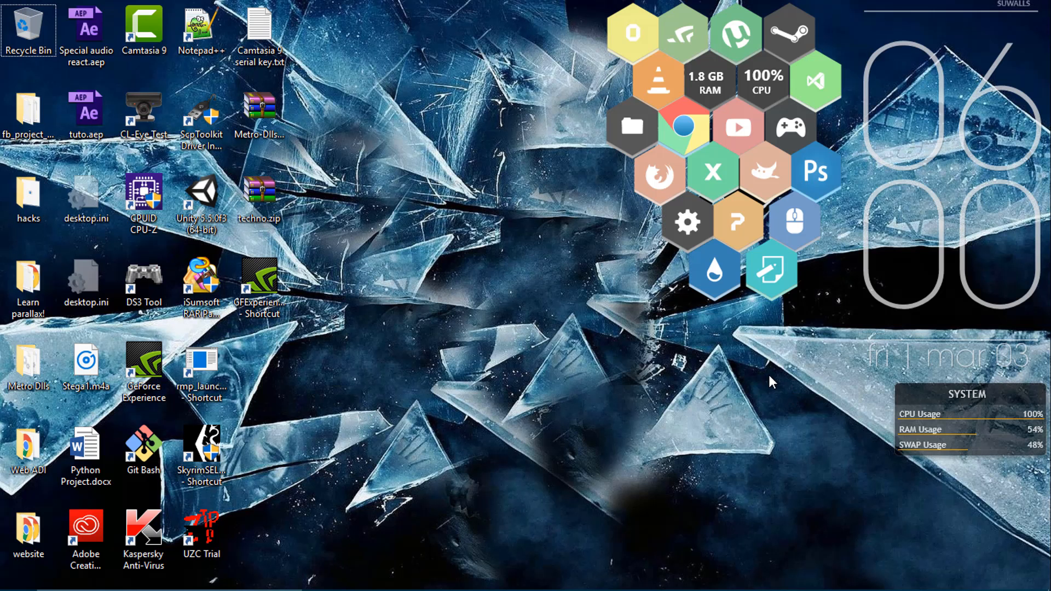
{"action": "left_click", "coordinate": [260, 278]}
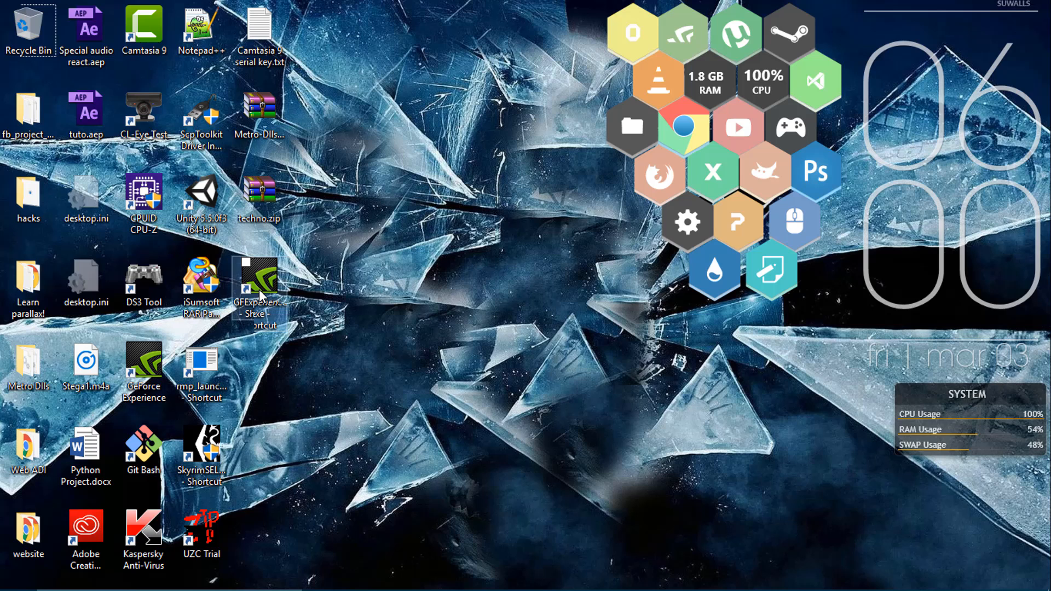
{"action": "right_click", "coordinate": [261, 288]}
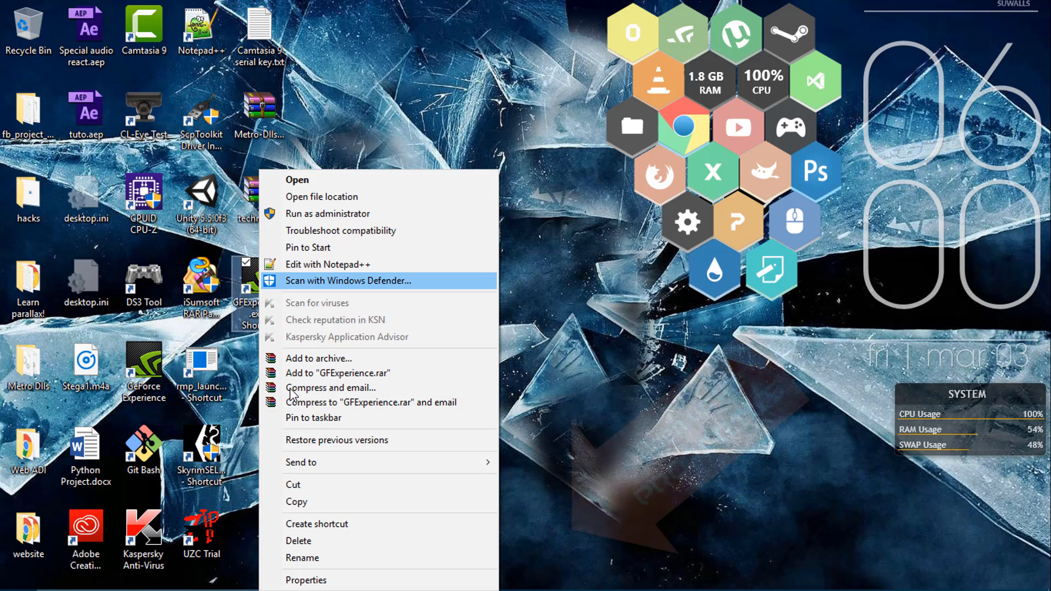
{"action": "mouse_move", "coordinate": [301, 462]}
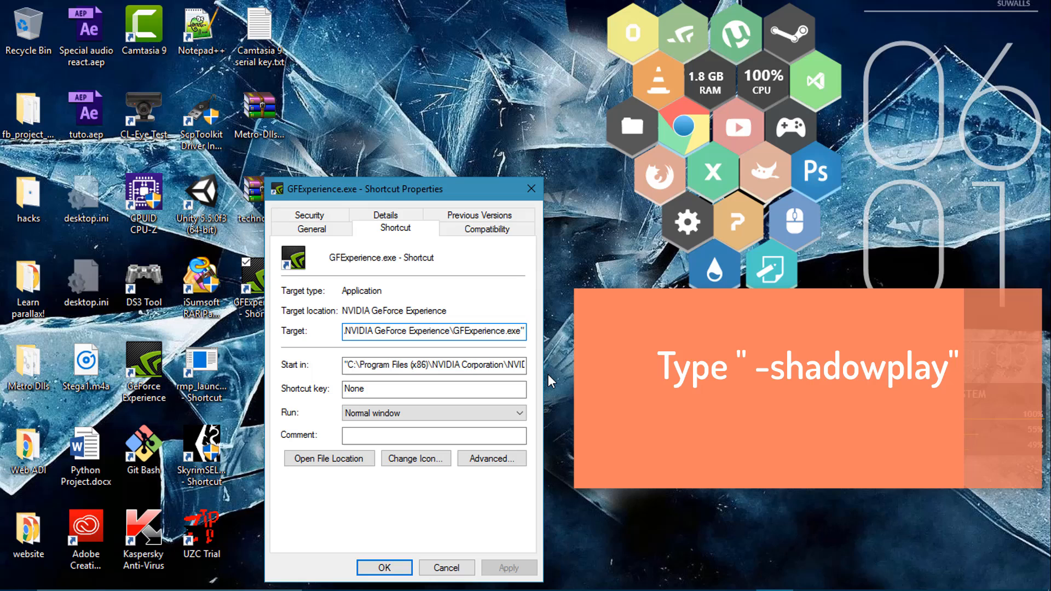
Append -shadowplay to the shortcut's Target path and keep the change.
{"action": "left_click", "coordinate": [433, 332]}
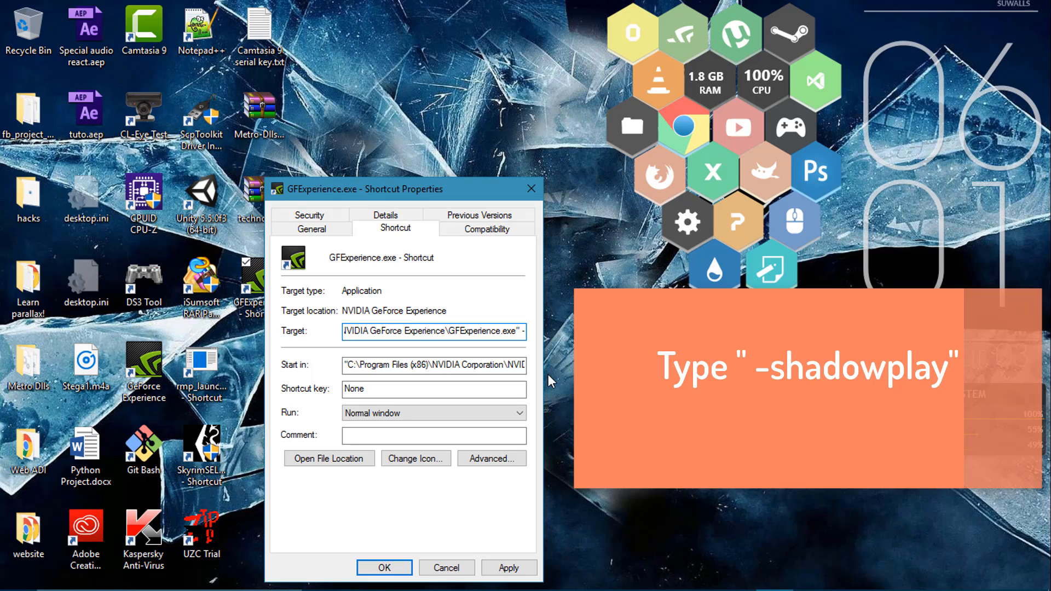
{"action": "type", "text": "-shadowplay"}
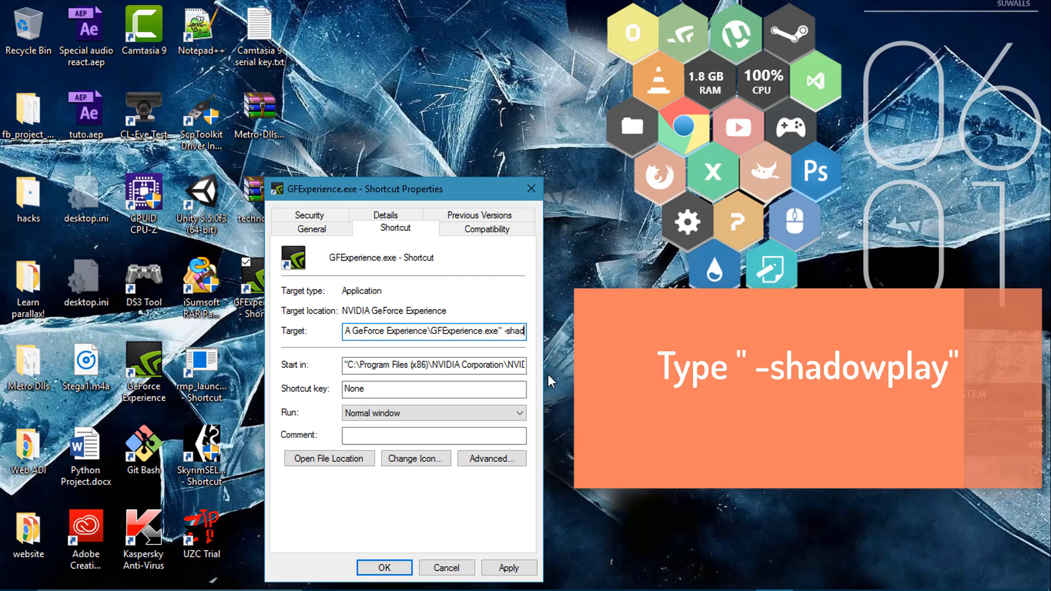
{"action": "type", "text": "-shadowplay"}
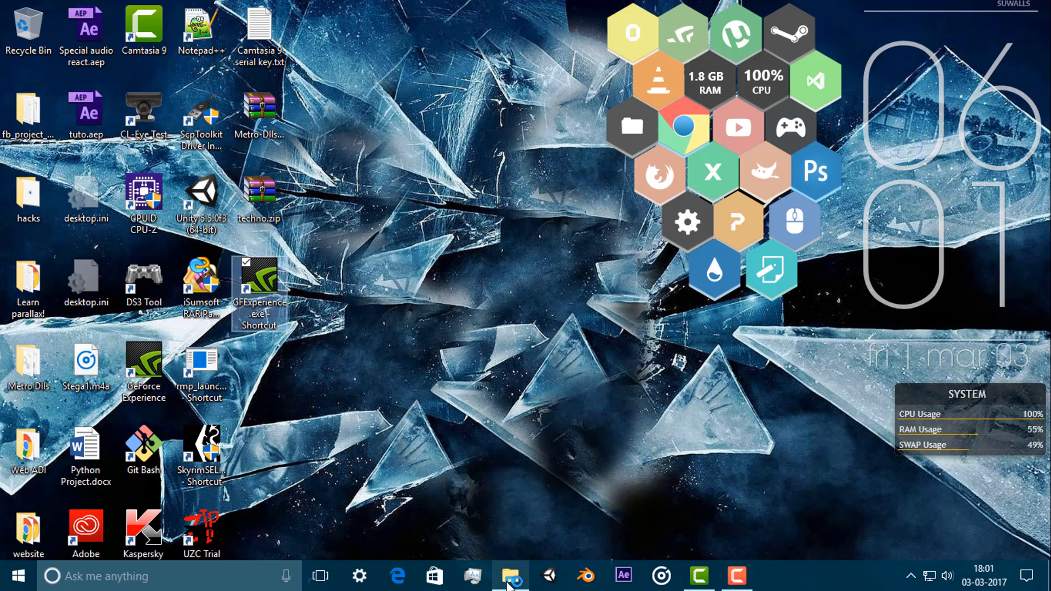
Reopen File Explorer and go back up to the root of Local Disk (C:).
{"action": "left_click", "coordinate": [511, 577]}
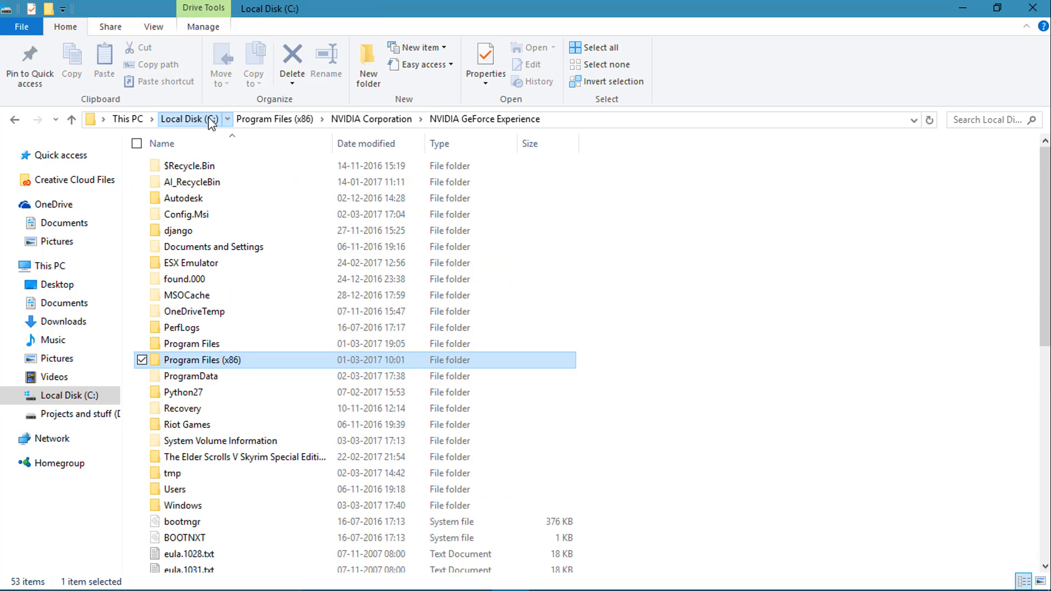
{"action": "left_click", "coordinate": [182, 119]}
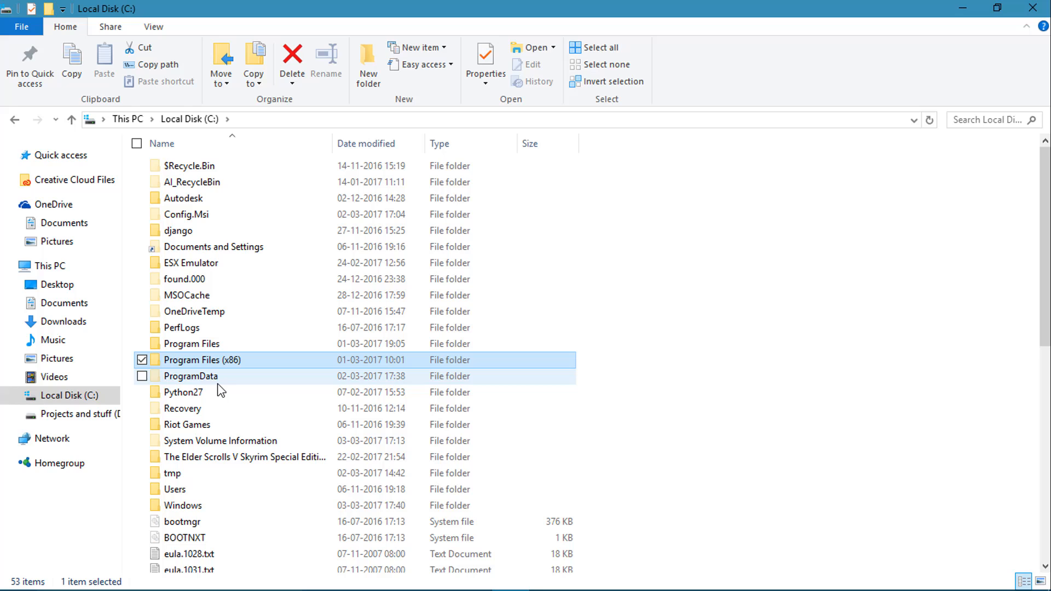
{"action": "mouse_move", "coordinate": [214, 383]}
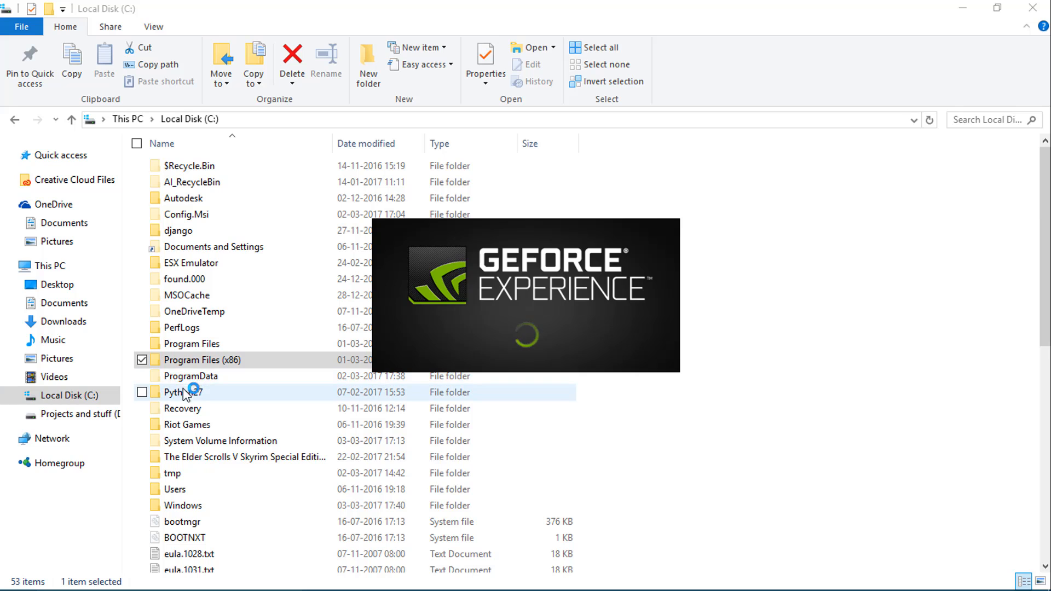
{"action": "mouse_move", "coordinate": [194, 384]}
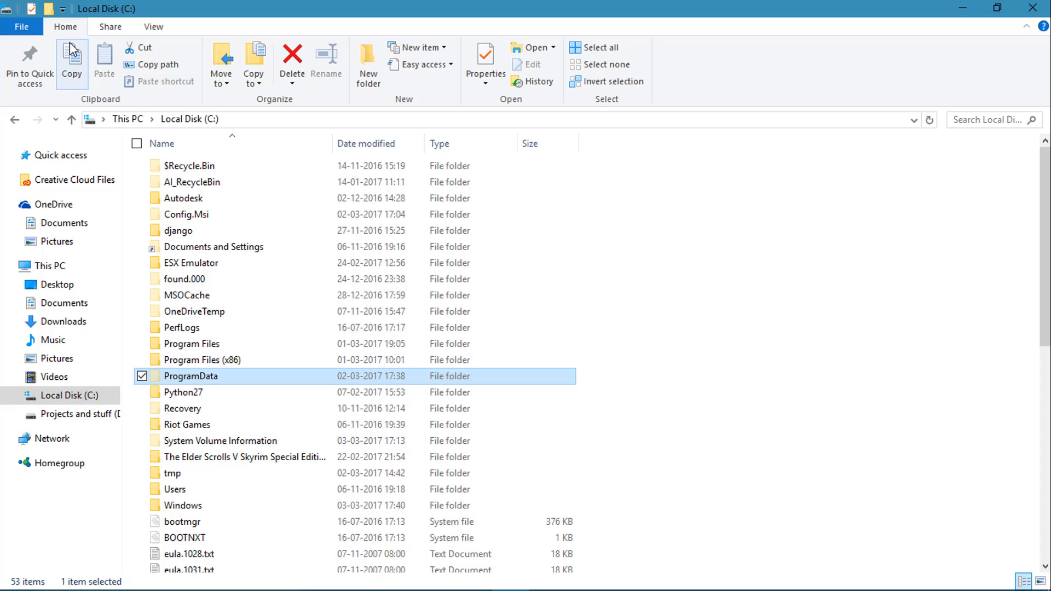
Keep 'Show hidden files, folders, and drives' selected in Folder Options and apply it.
{"action": "left_click", "coordinate": [20, 26]}
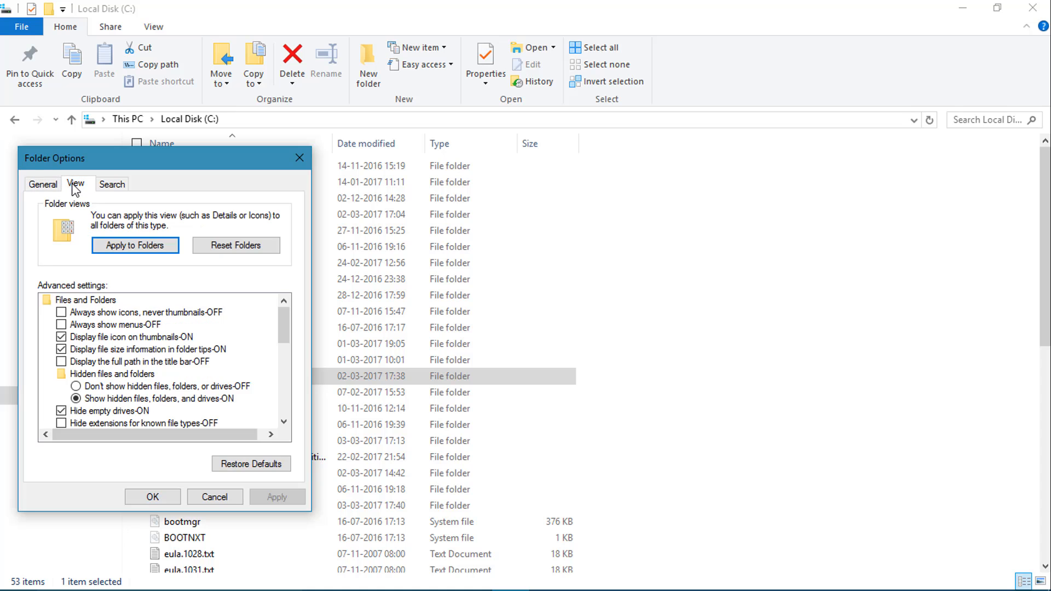
{"action": "mouse_move", "coordinate": [165, 512]}
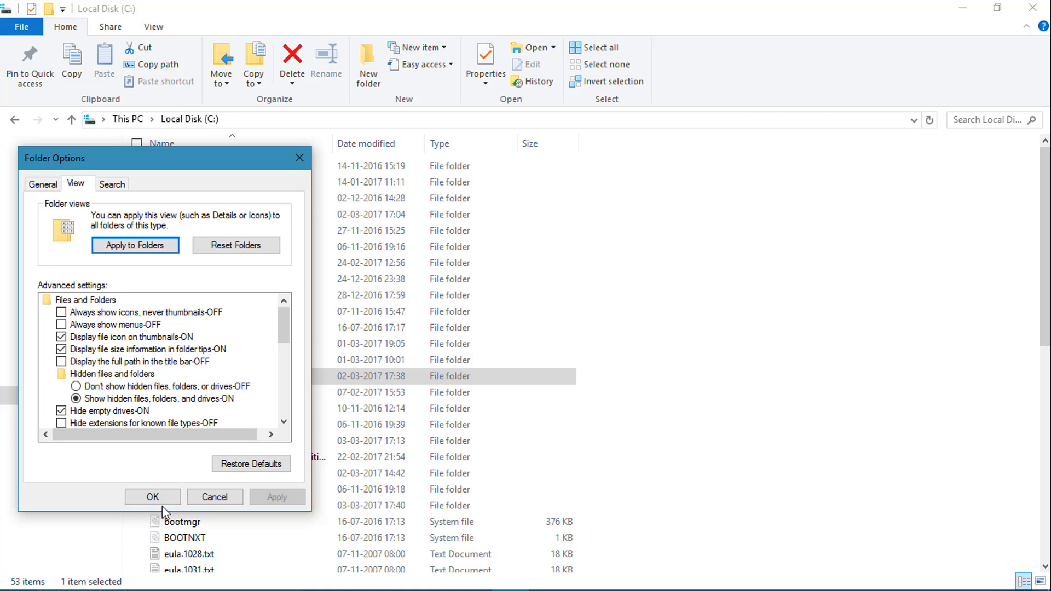
{"action": "left_click", "coordinate": [152, 497]}
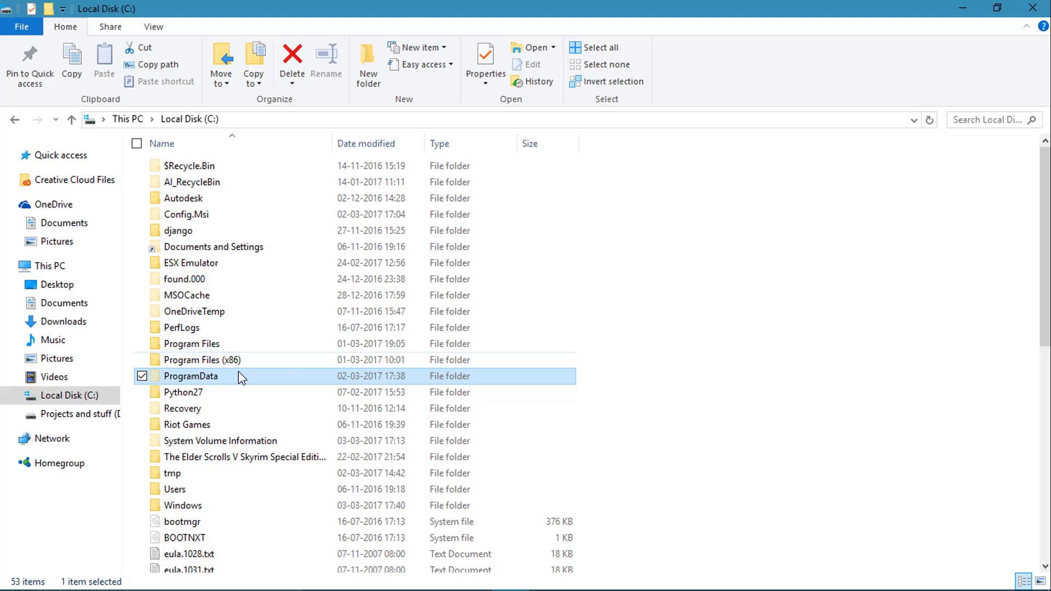
{"action": "mouse_move", "coordinate": [717, 281]}
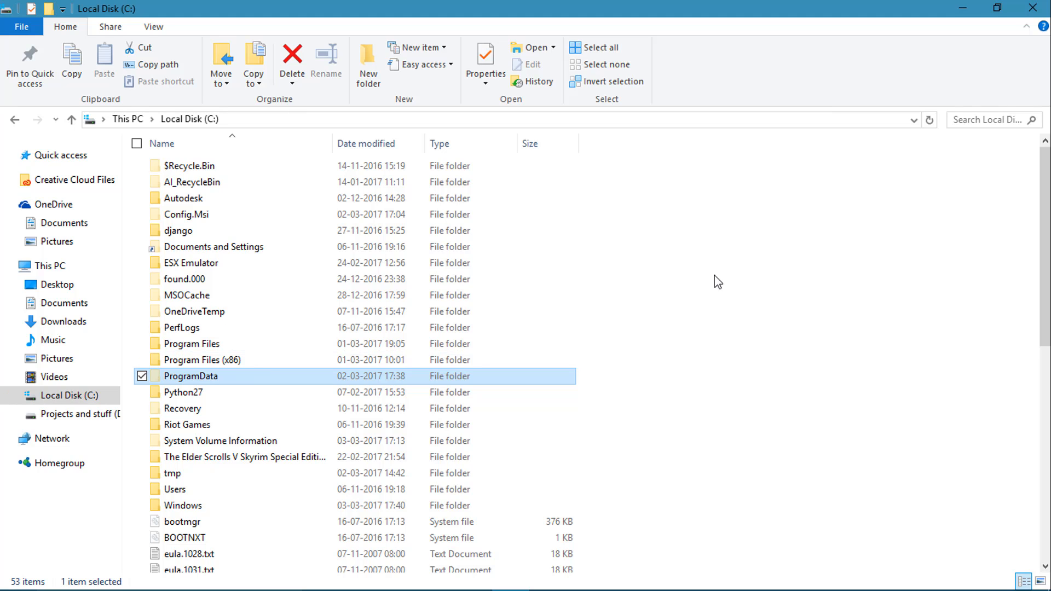
{"action": "mouse_move", "coordinate": [760, 320]}
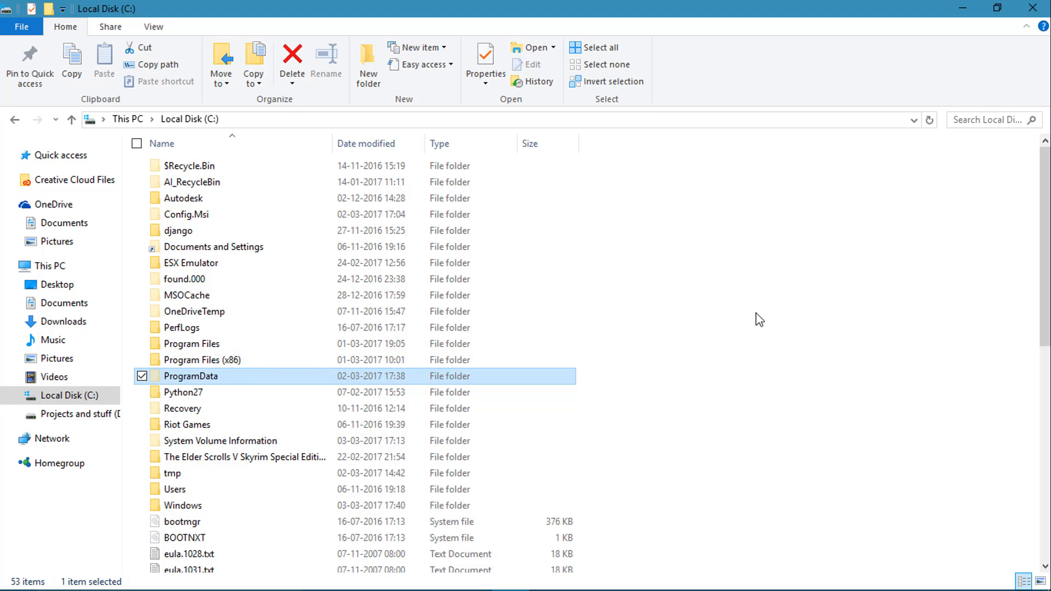
{"action": "mouse_move", "coordinate": [808, 435]}
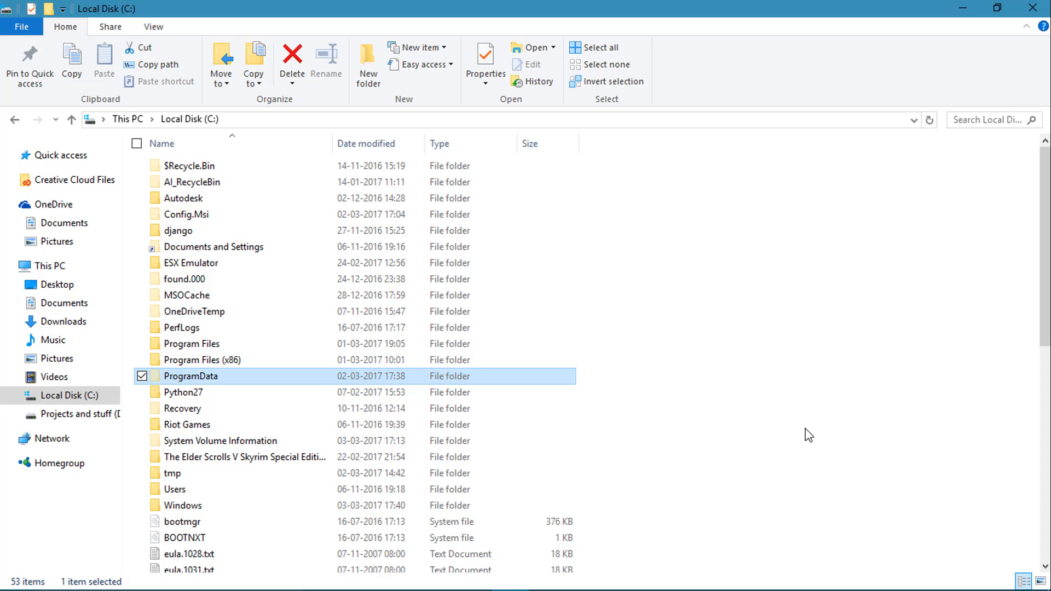
Browse ProgramData > NVIDIA Corporation and look into the NVIDIA GeForce Experience folder.
{"action": "double_click", "coordinate": [194, 375]}
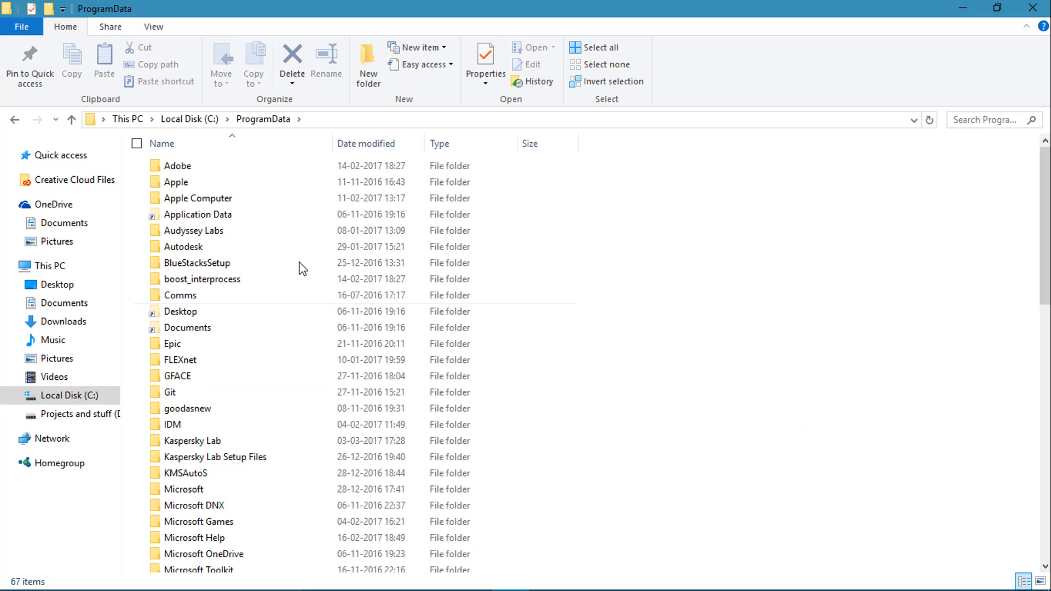
{"action": "left_click", "coordinate": [180, 360]}
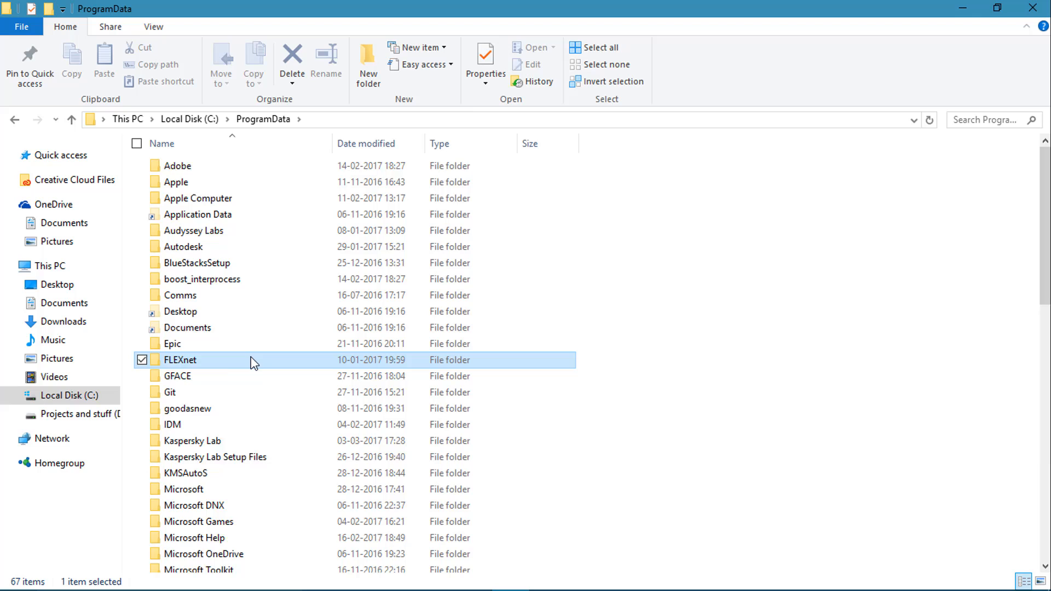
{"action": "scroll", "scroll_direction": "down", "scroll_amount": 3}
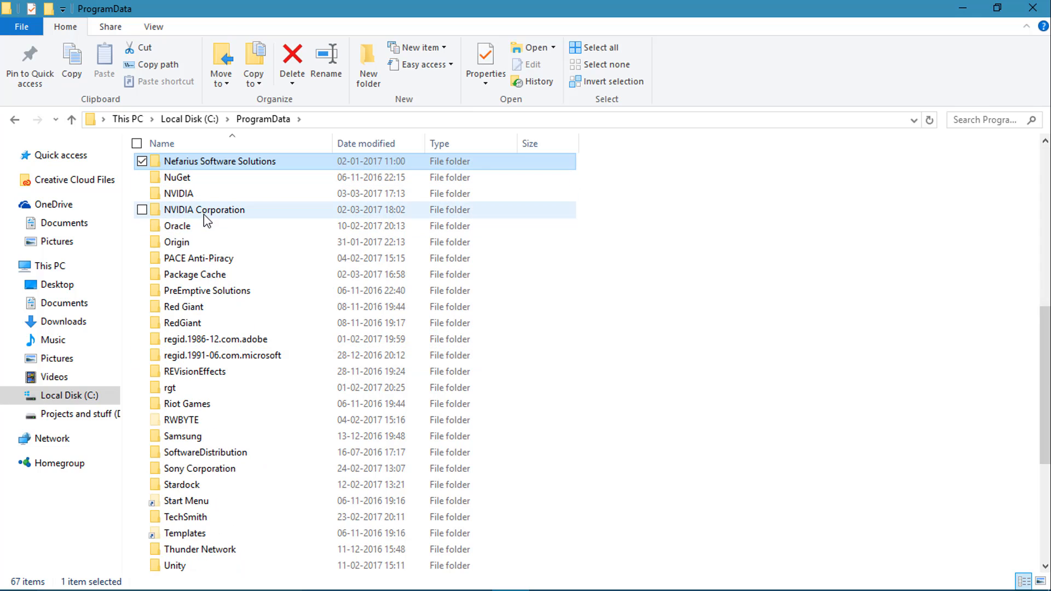
{"action": "double_click", "coordinate": [205, 209]}
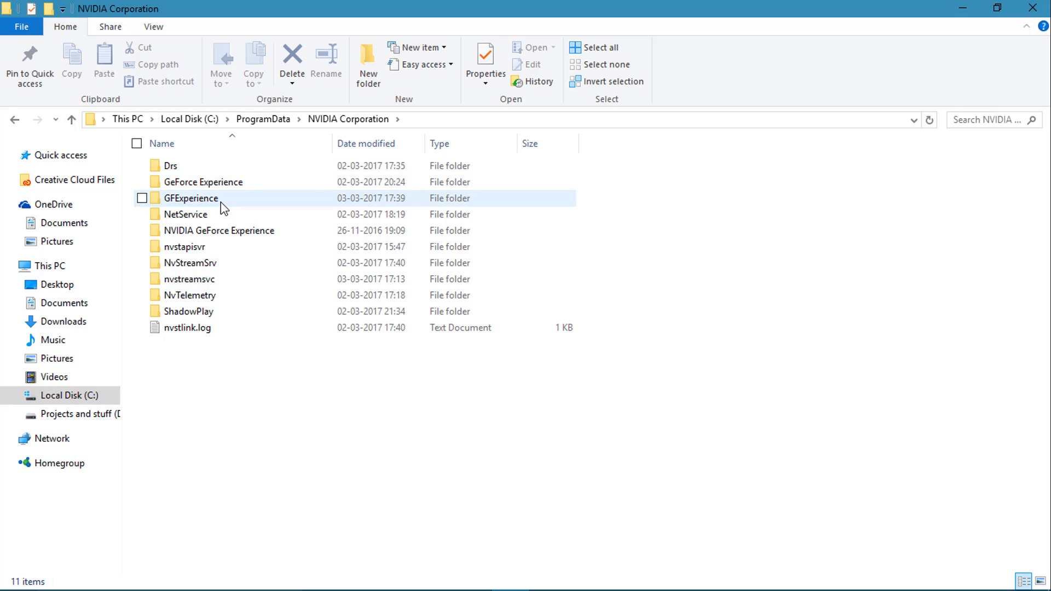
{"action": "double_click", "coordinate": [217, 230]}
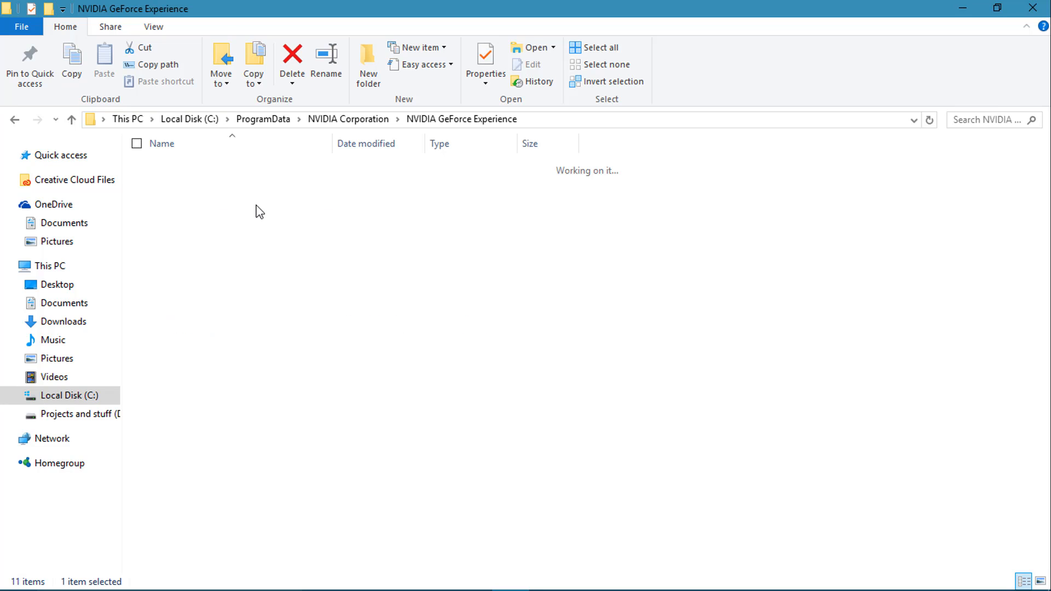
Go back and open the GeForce Experience folder holding Logs and GlobalSettings.config.
{"action": "left_click", "coordinate": [347, 118]}
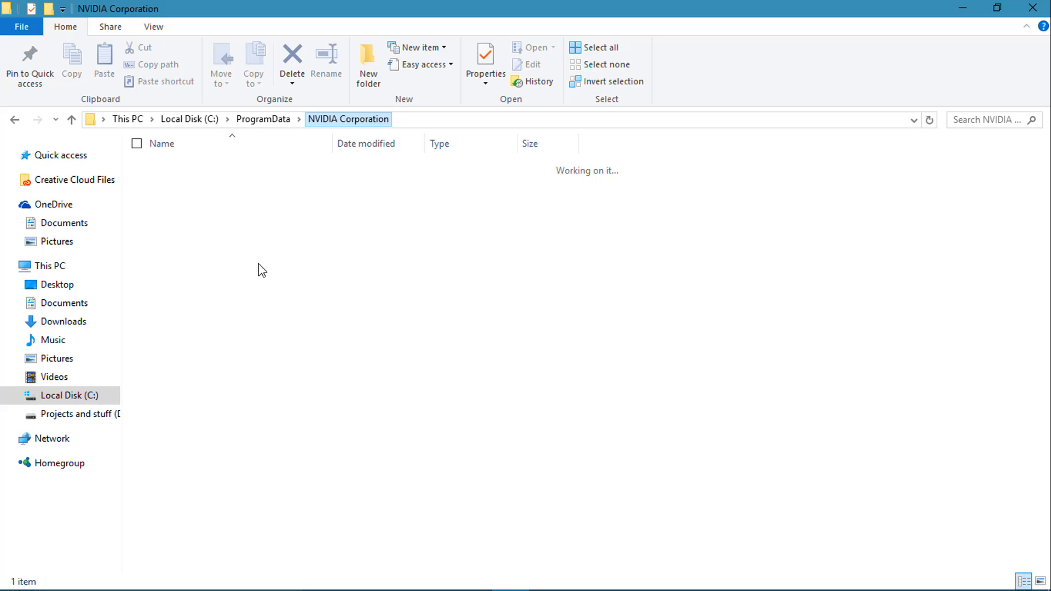
{"action": "left_click", "coordinate": [203, 182]}
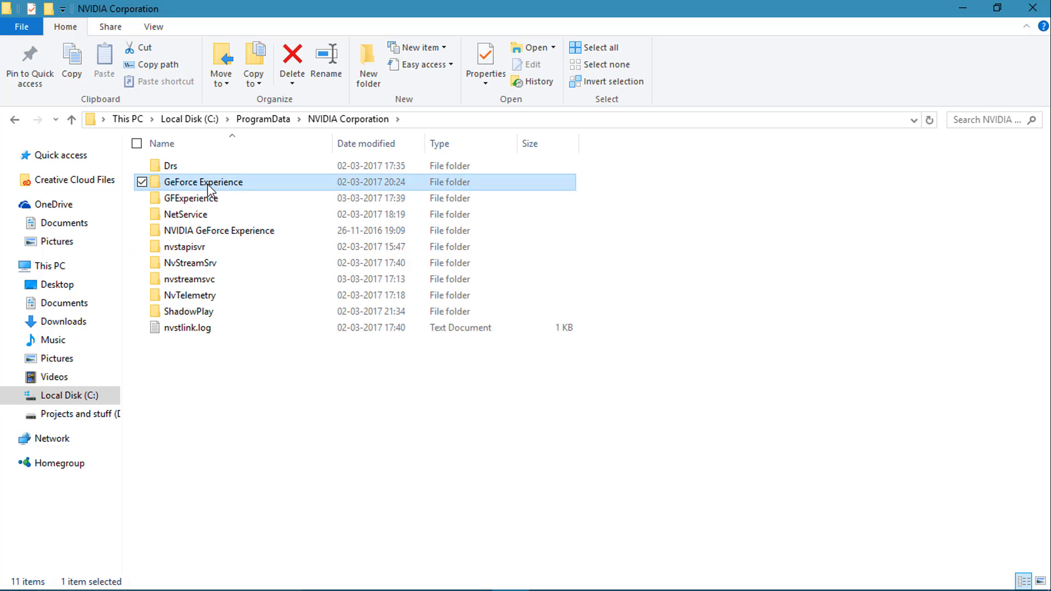
{"action": "double_click", "coordinate": [202, 182]}
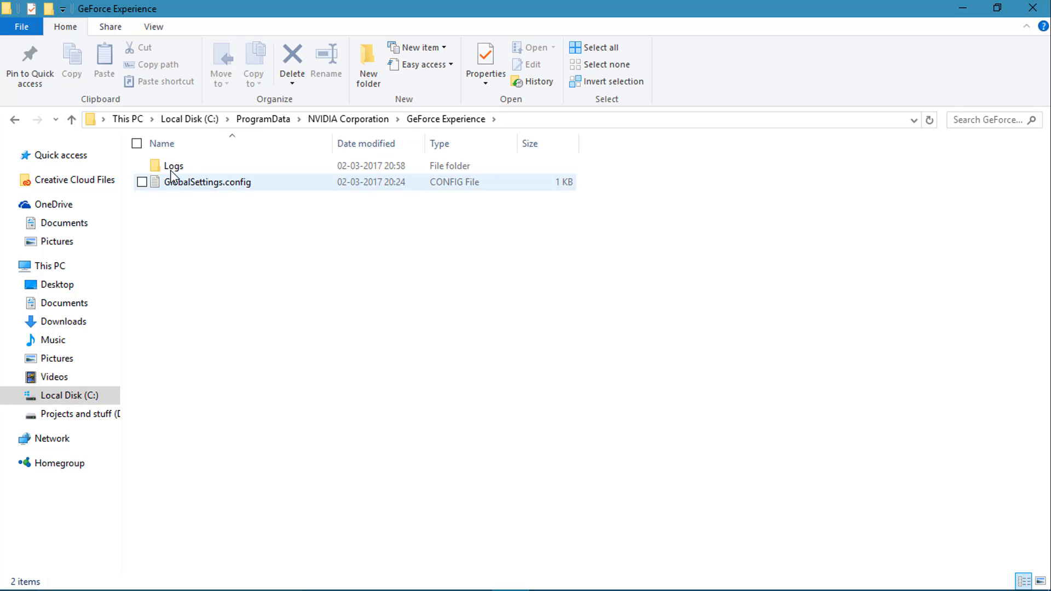
{"action": "left_click", "coordinate": [173, 165]}
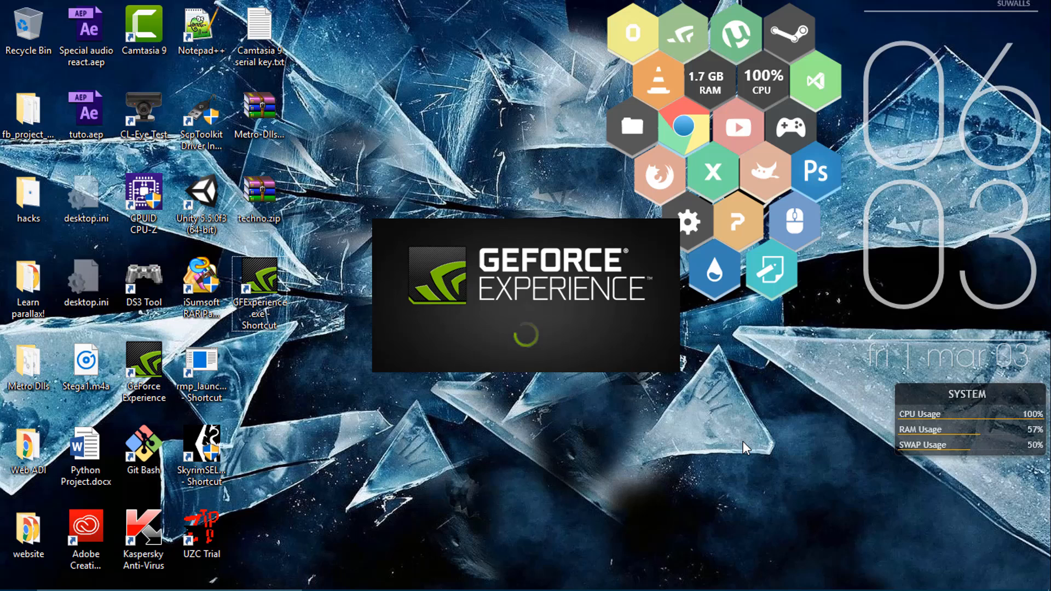
{"action": "mouse_move", "coordinate": [639, 189]}
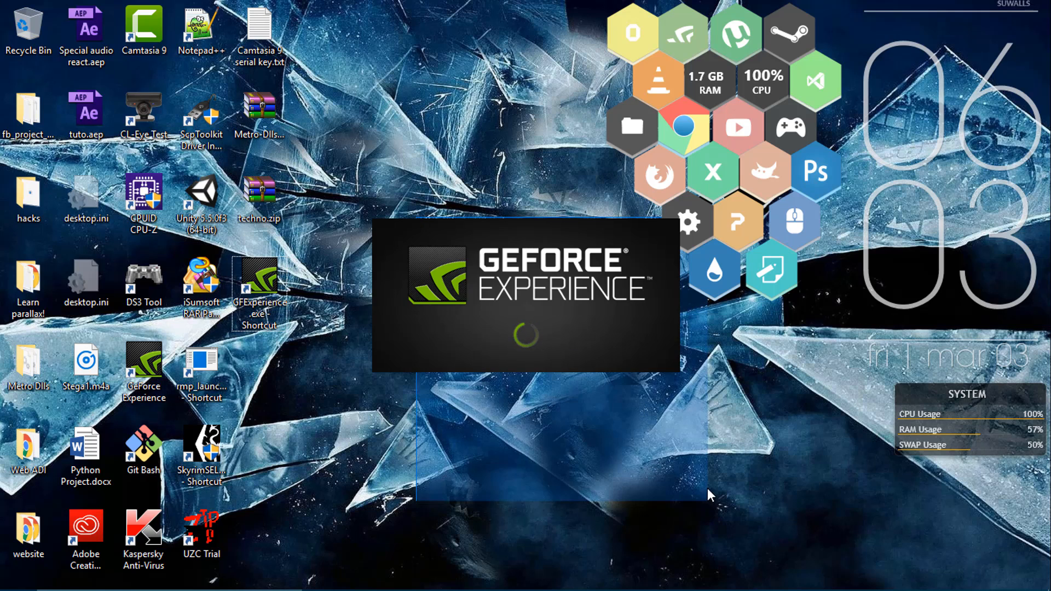
{"action": "mouse_move", "coordinate": [372, 227]}
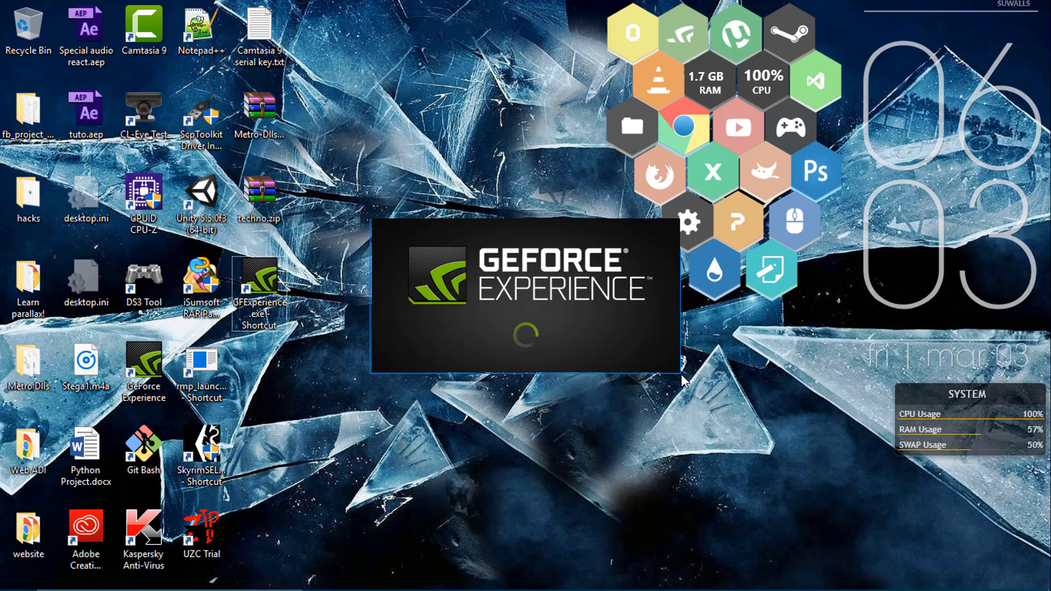
{"action": "mouse_move", "coordinate": [476, 228]}
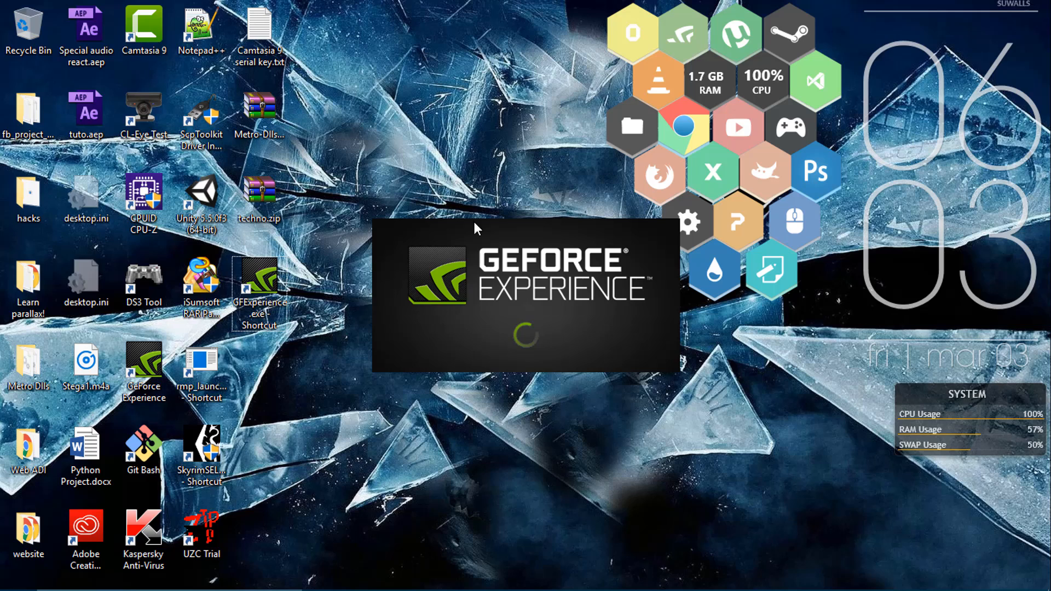
{"action": "mouse_move", "coordinate": [778, 516]}
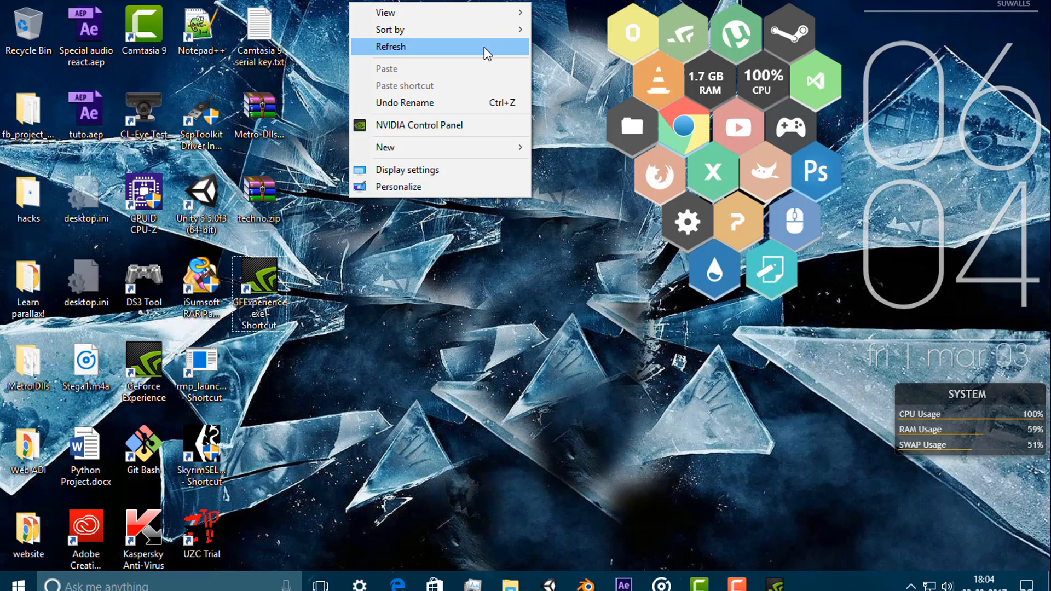
Refresh the desktop and launch GeForce Experience onto its General settings page.
{"action": "left_click", "coordinate": [392, 47]}
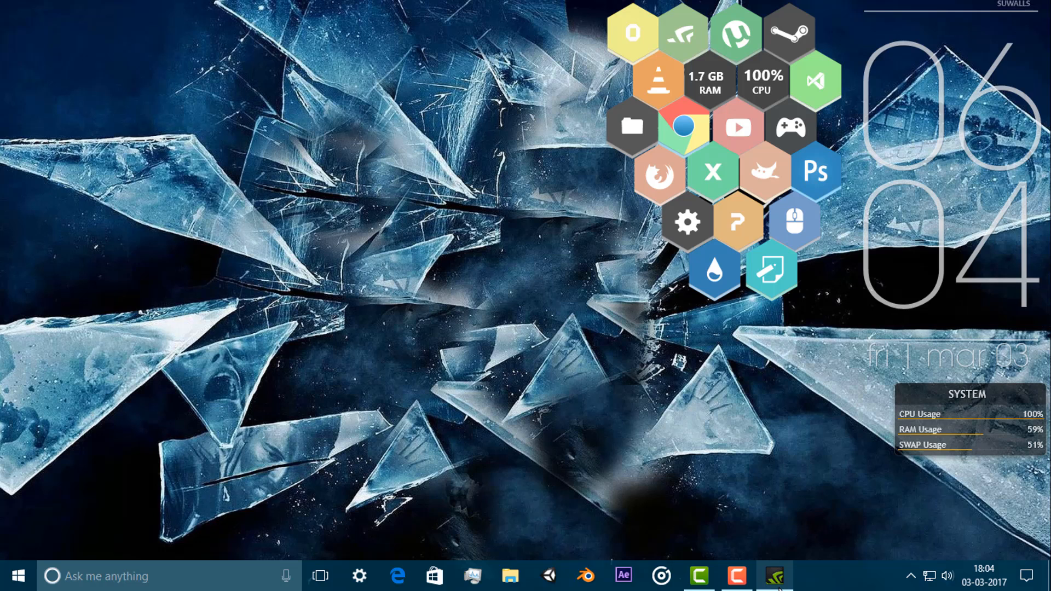
{"action": "left_click", "coordinate": [774, 575]}
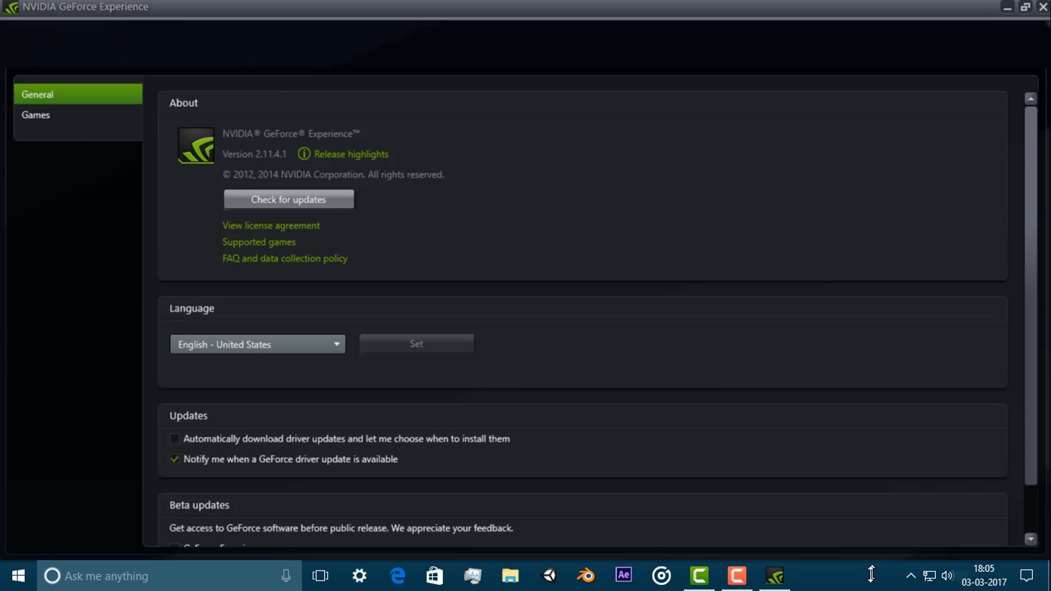
{"action": "mouse_move", "coordinate": [774, 575]}
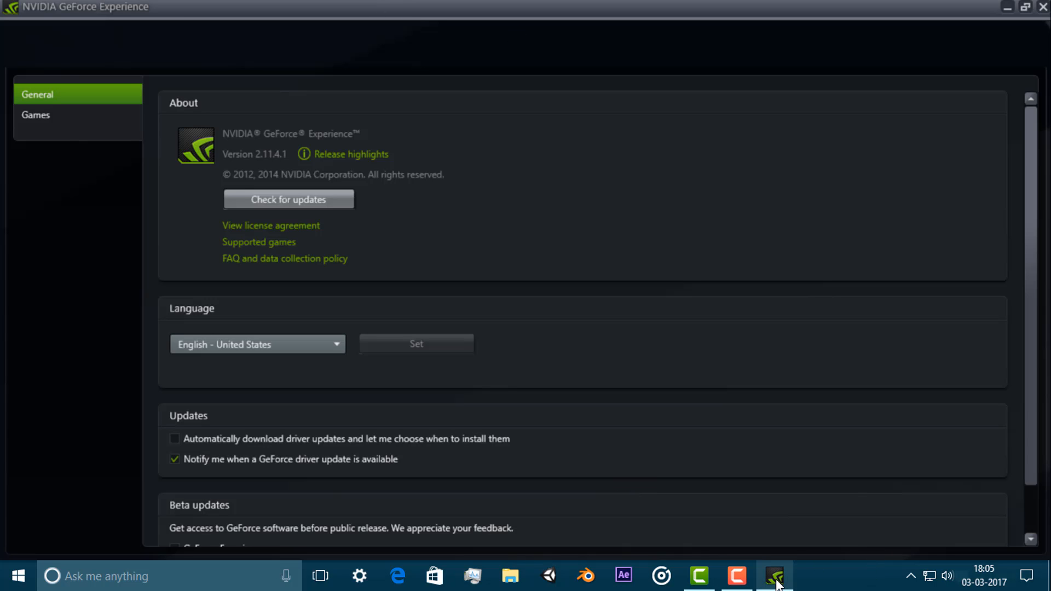
{"action": "mouse_move", "coordinate": [774, 574]}
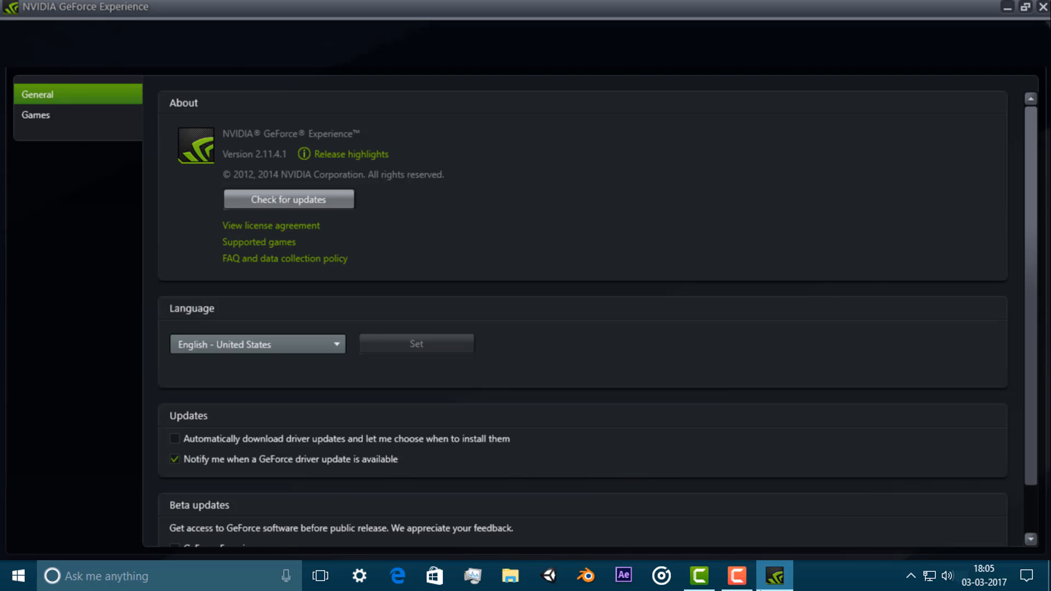
{"action": "mouse_move", "coordinate": [774, 575]}
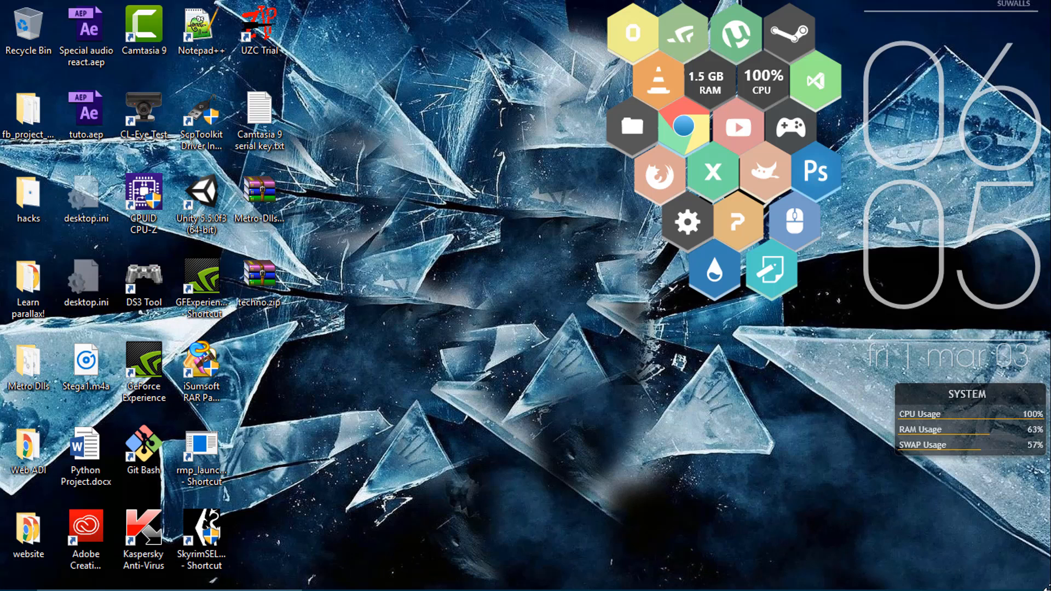
{"action": "mouse_move", "coordinate": [605, 359]}
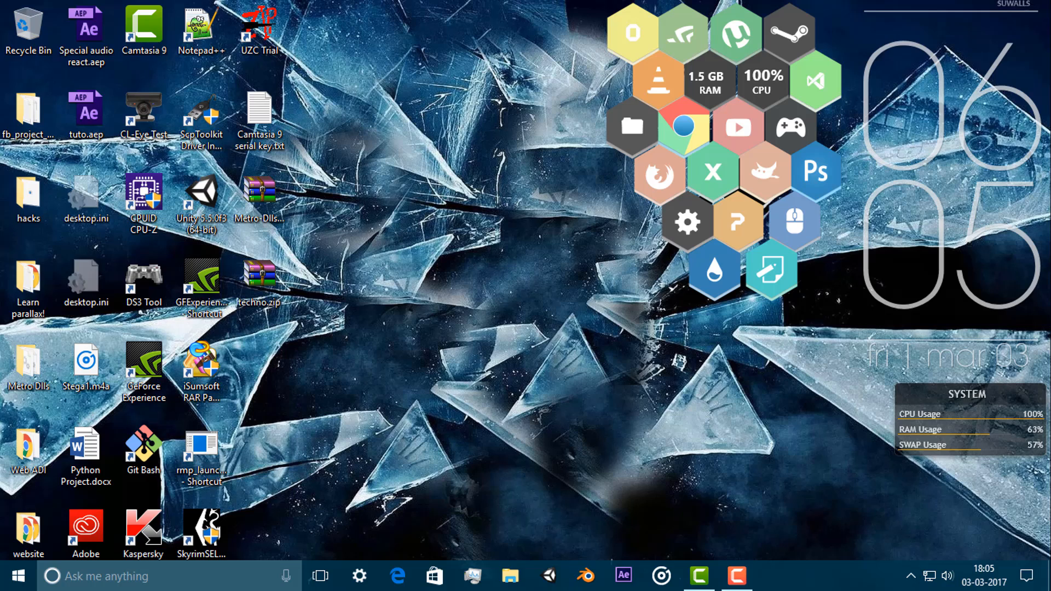
{"action": "left_click", "coordinate": [736, 576]}
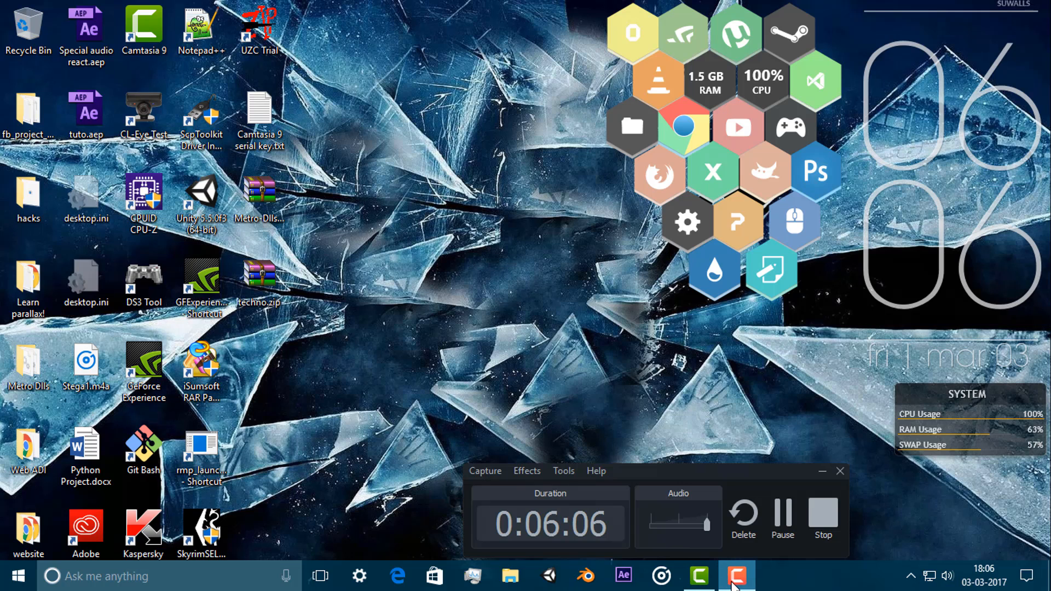
{"action": "left_click", "coordinate": [736, 574]}
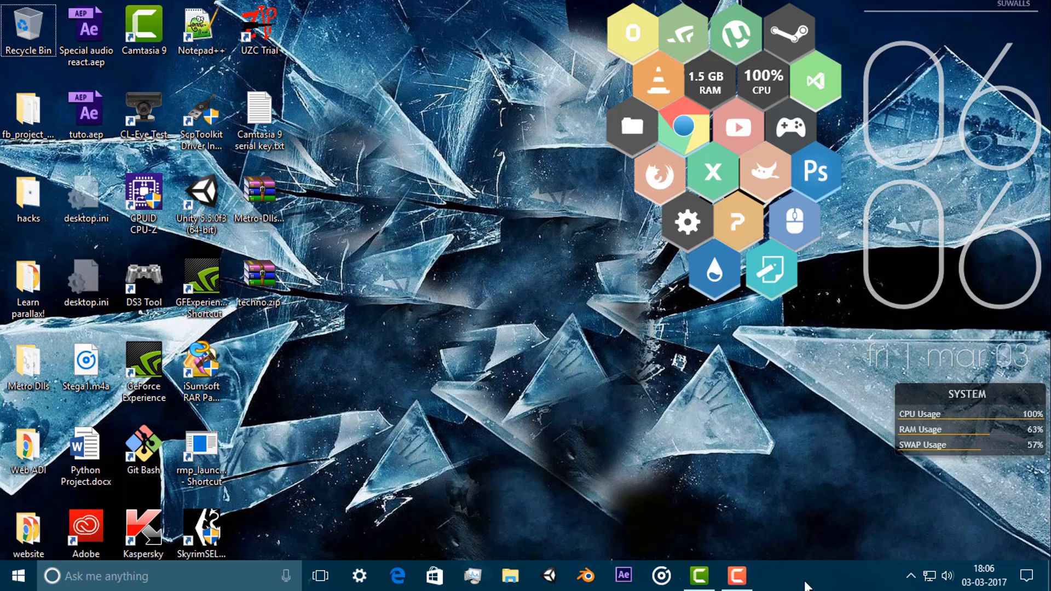
{"action": "mouse_move", "coordinate": [698, 575]}
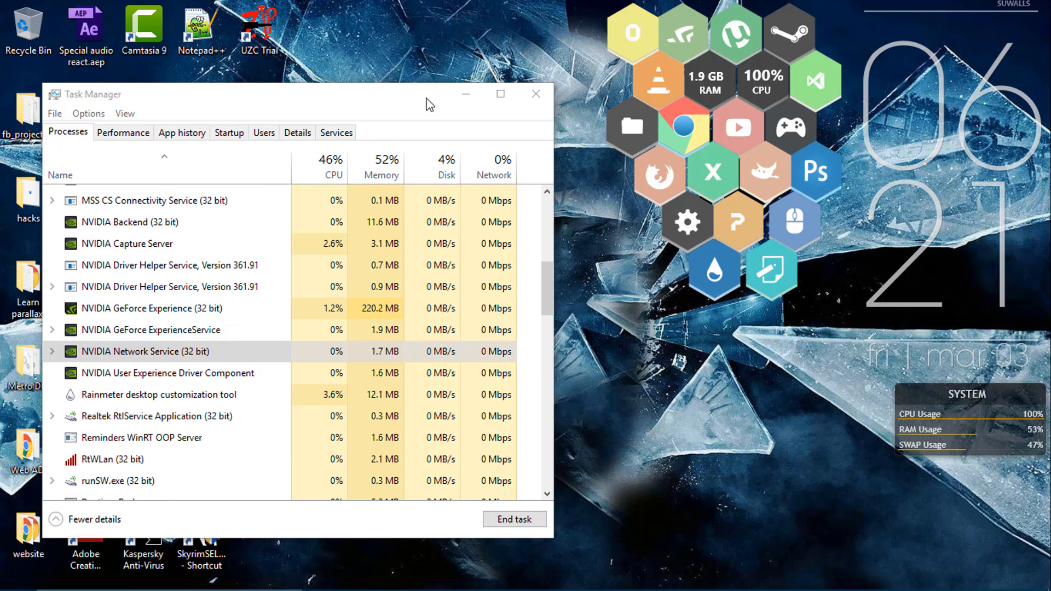
Put Task Manager away and run services.msc to open the Services console.
{"action": "left_click", "coordinate": [536, 94]}
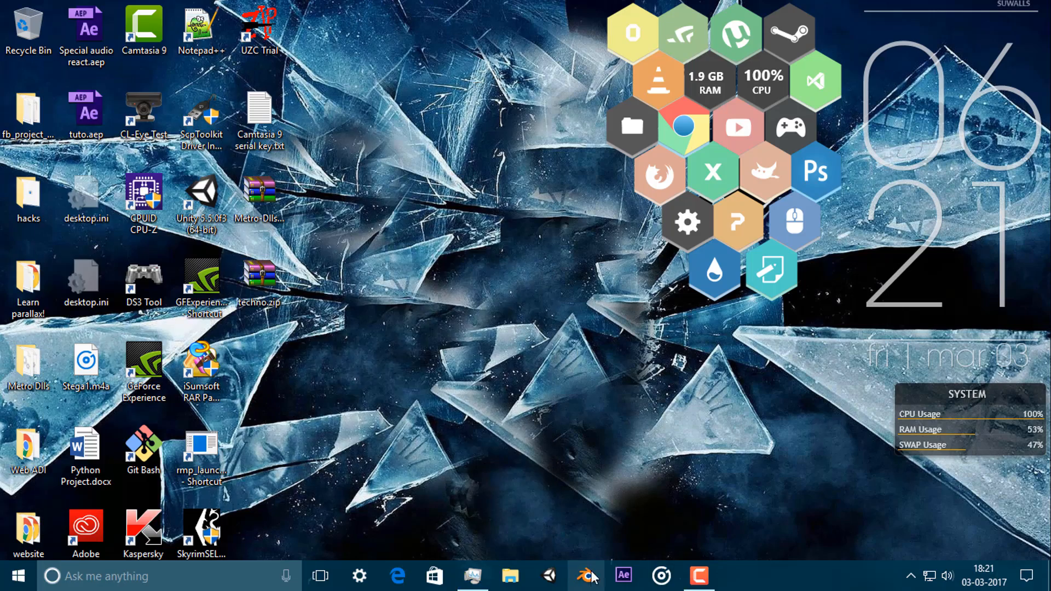
{"action": "left_click", "coordinate": [18, 574]}
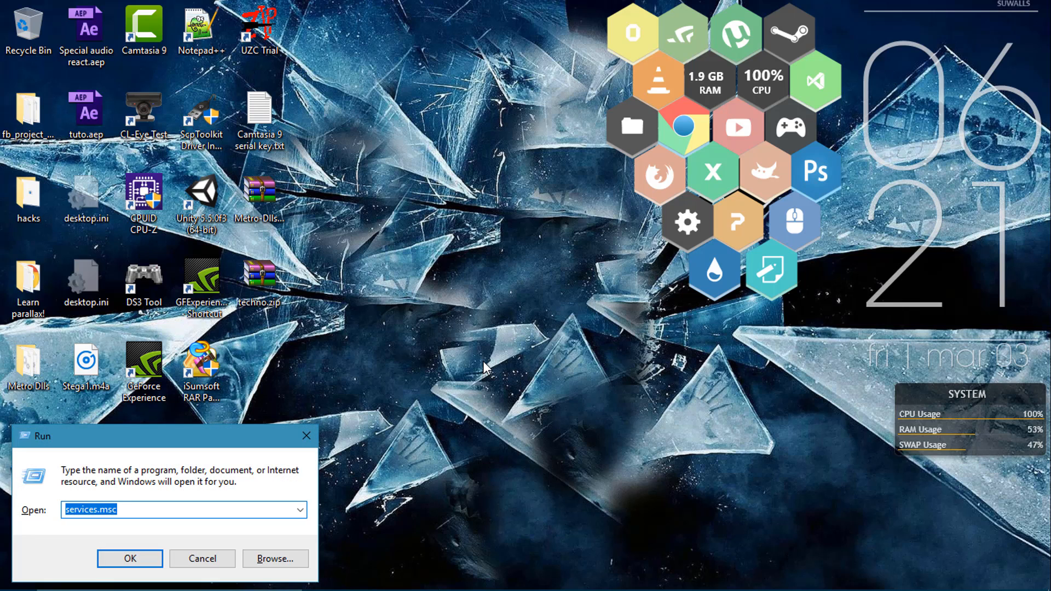
{"action": "type", "text": "se"}
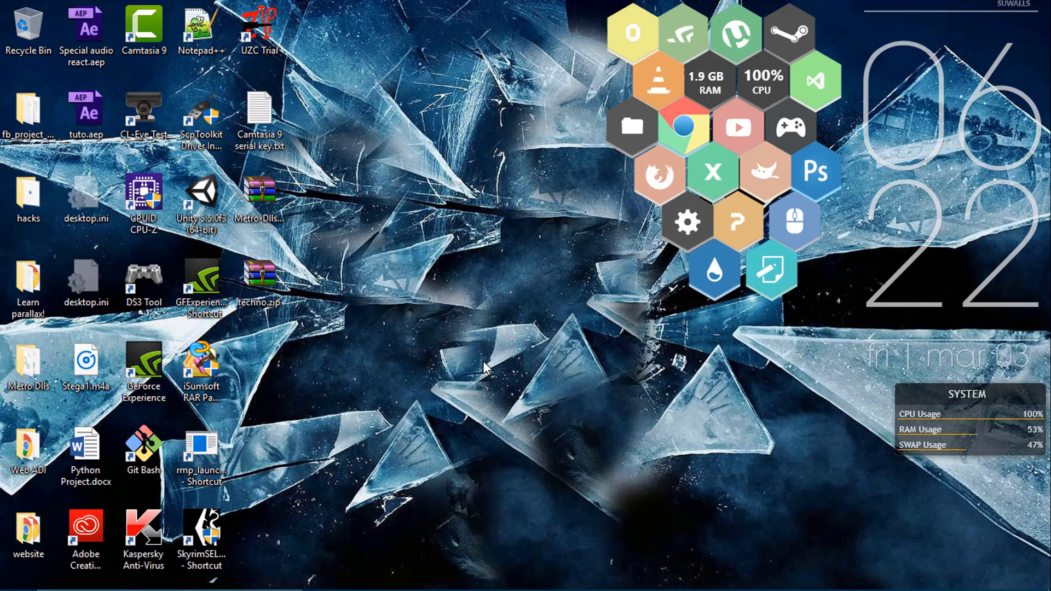
{"action": "left_click", "coordinate": [201, 278]}
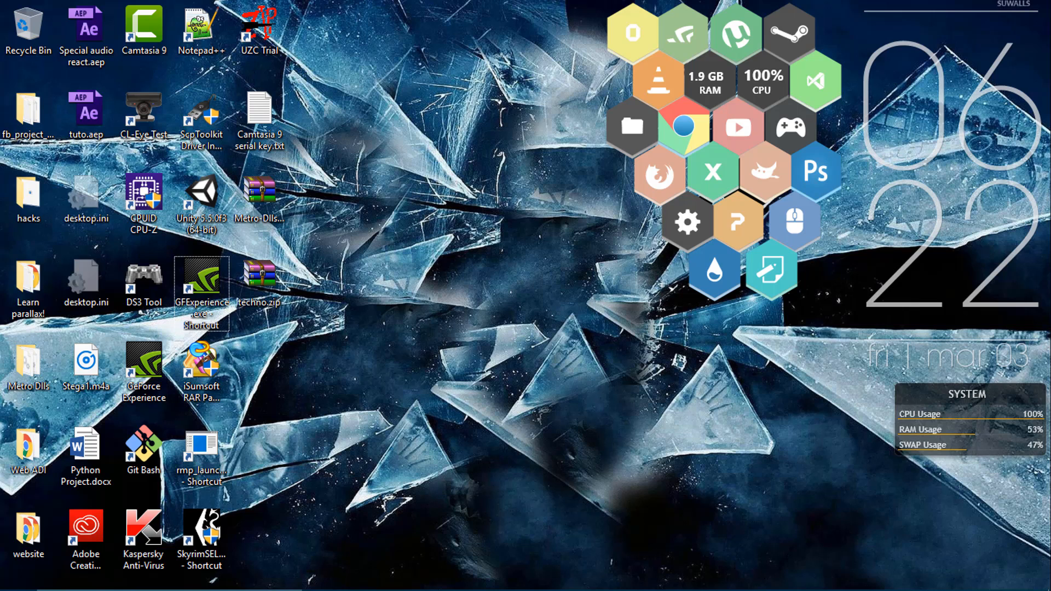
{"action": "left_click", "coordinate": [702, 575]}
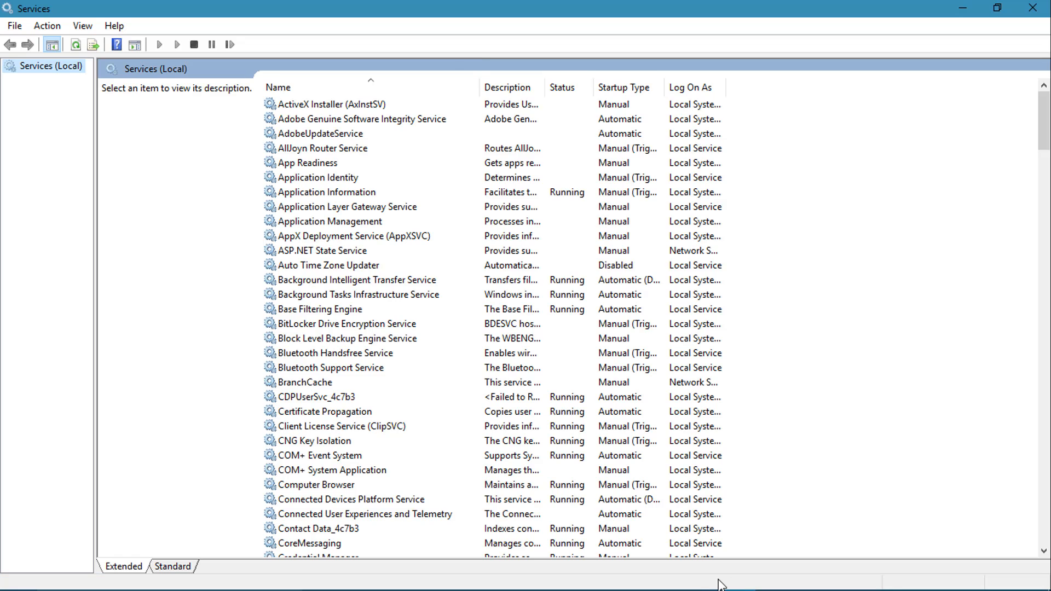
Scroll to the NVIDIA services and attempt to stop NVIDIA GeForce Experience Service, closing the progress dialog.
{"action": "left_click", "coordinate": [347, 250]}
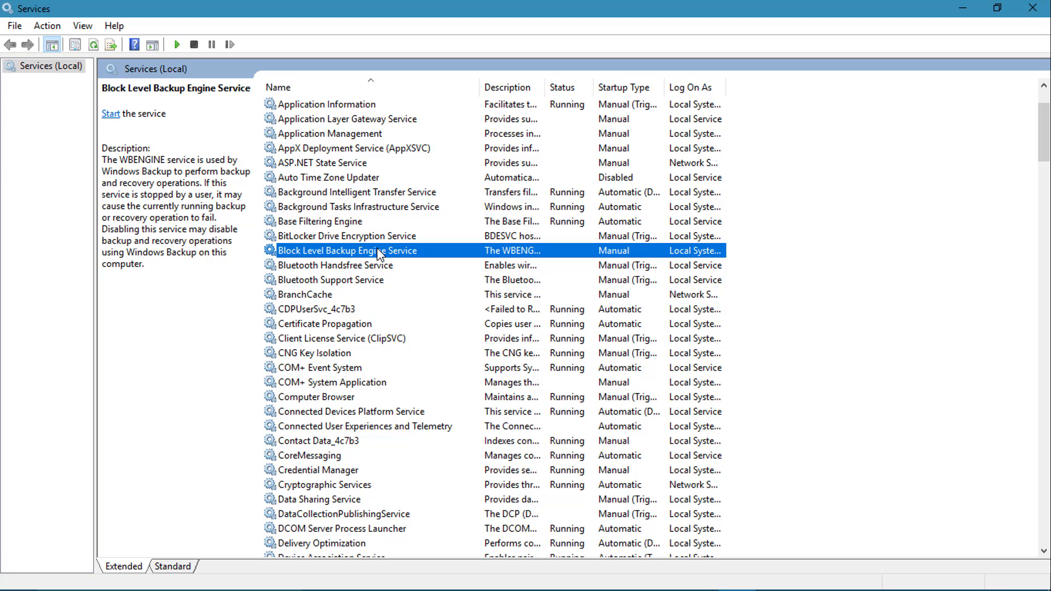
{"action": "scroll", "scroll_direction": "down", "scroll_amount": 3}
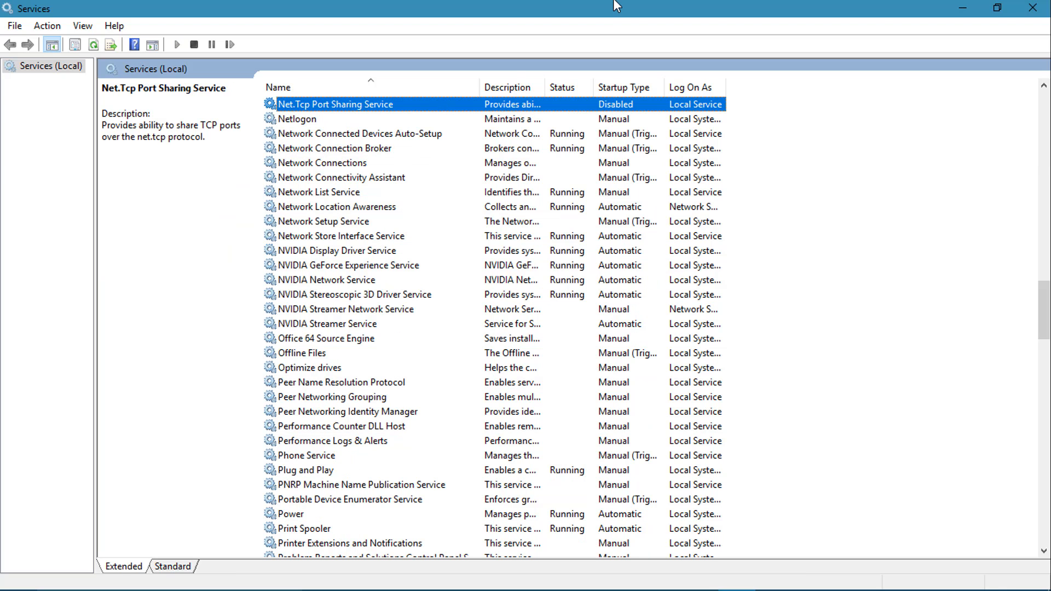
{"action": "left_click", "coordinate": [330, 324]}
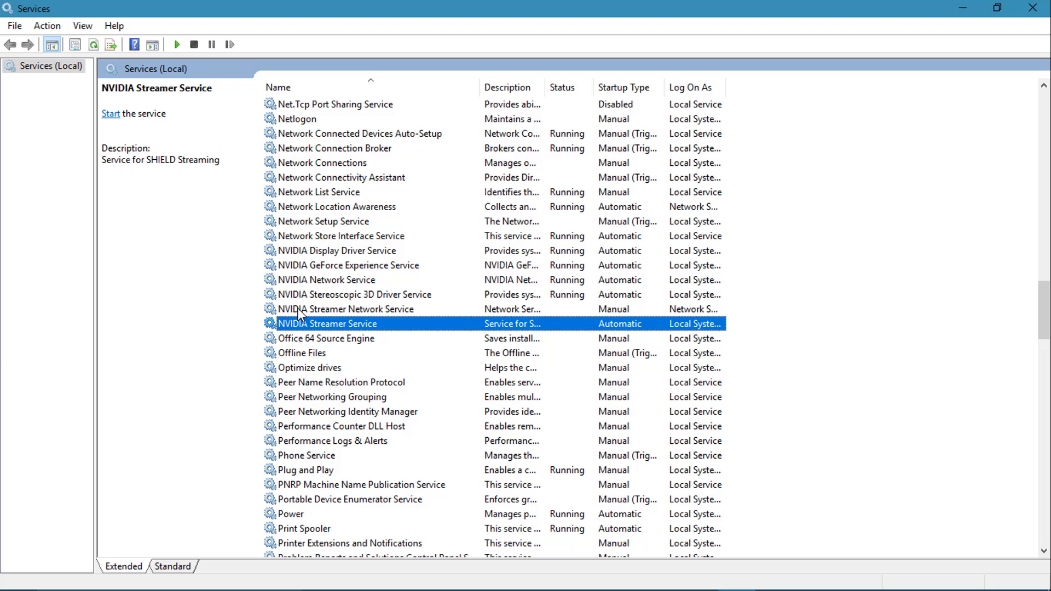
{"action": "right_click", "coordinate": [347, 265]}
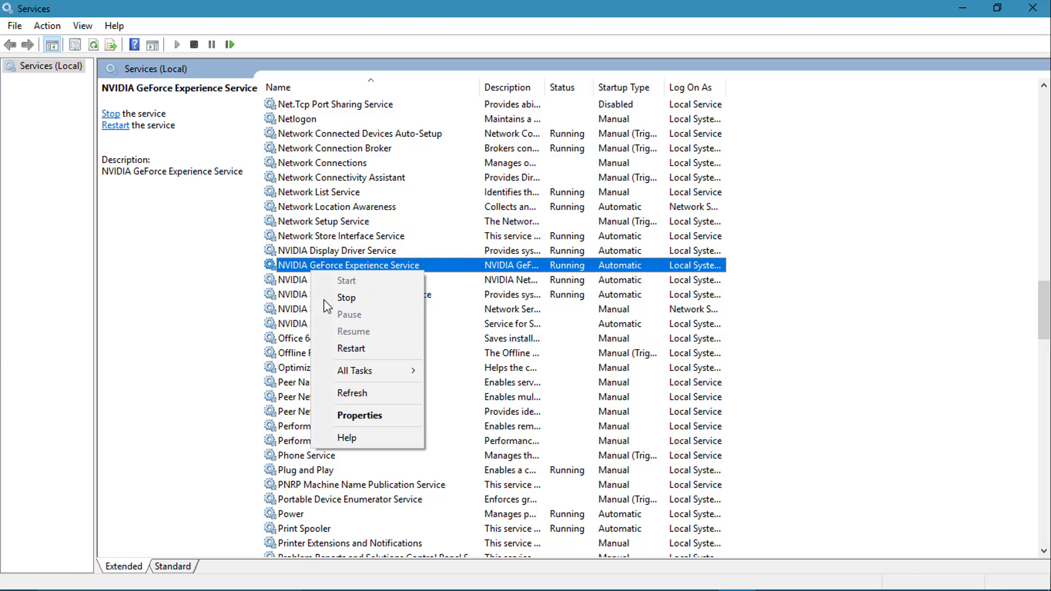
{"action": "left_click", "coordinate": [347, 299]}
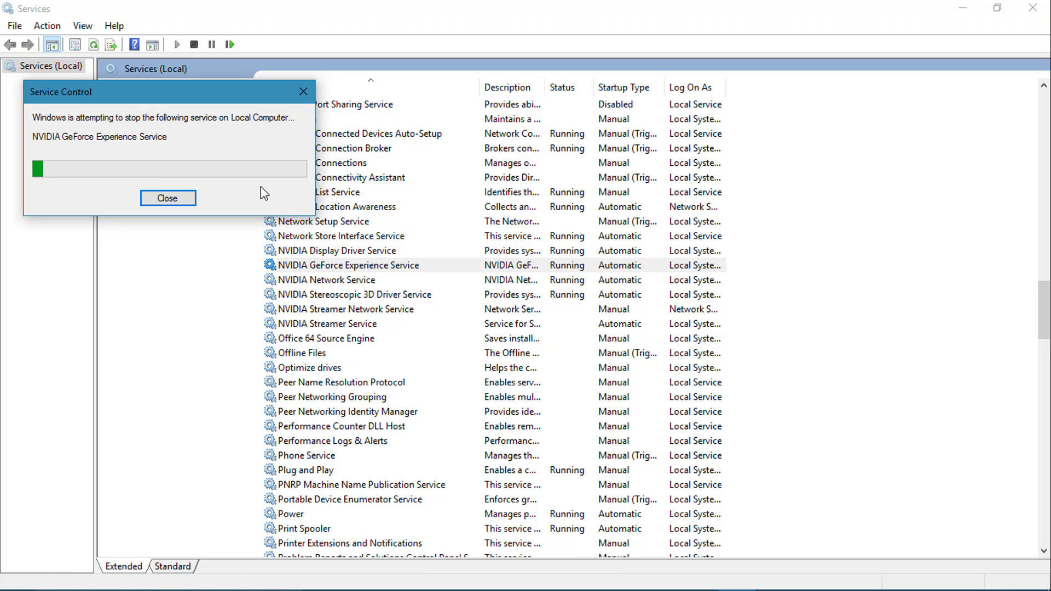
{"action": "left_click", "coordinate": [167, 198]}
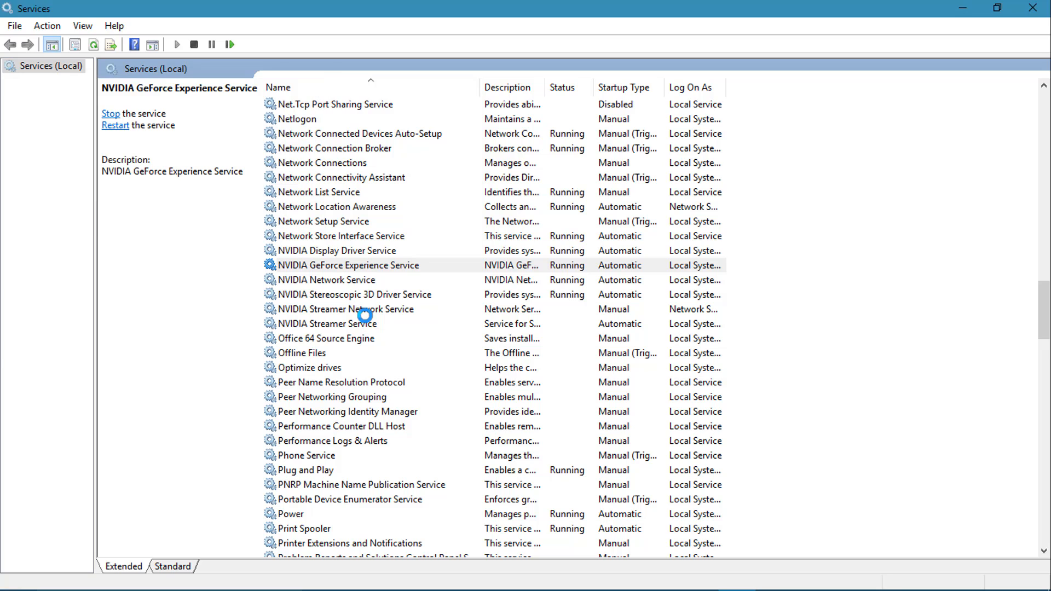
Select NVIDIA Streamer Network Service and bring up its actions.
{"action": "left_click", "coordinate": [347, 309]}
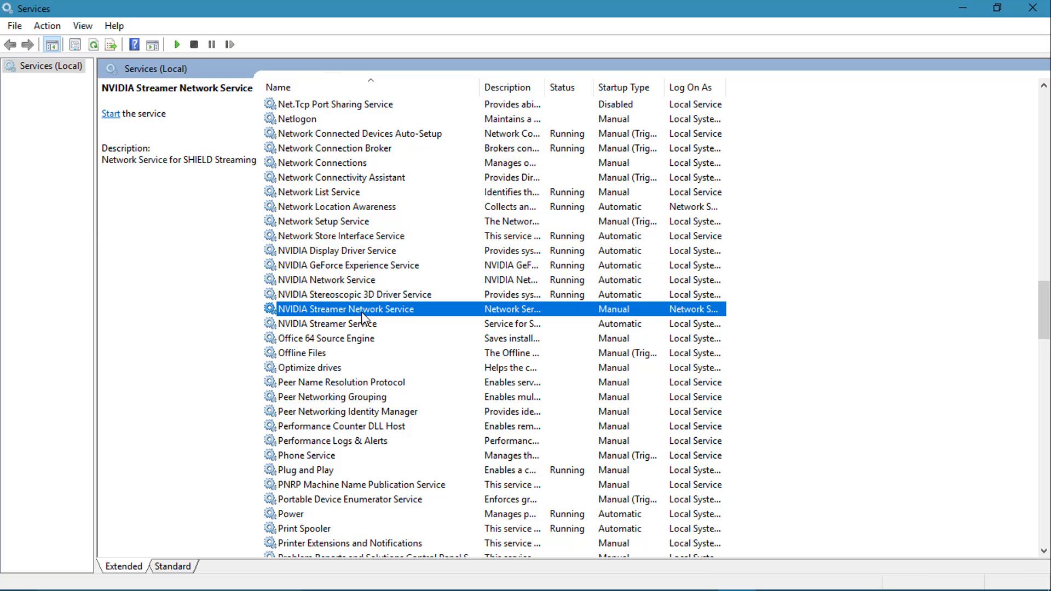
{"action": "right_click", "coordinate": [346, 308]}
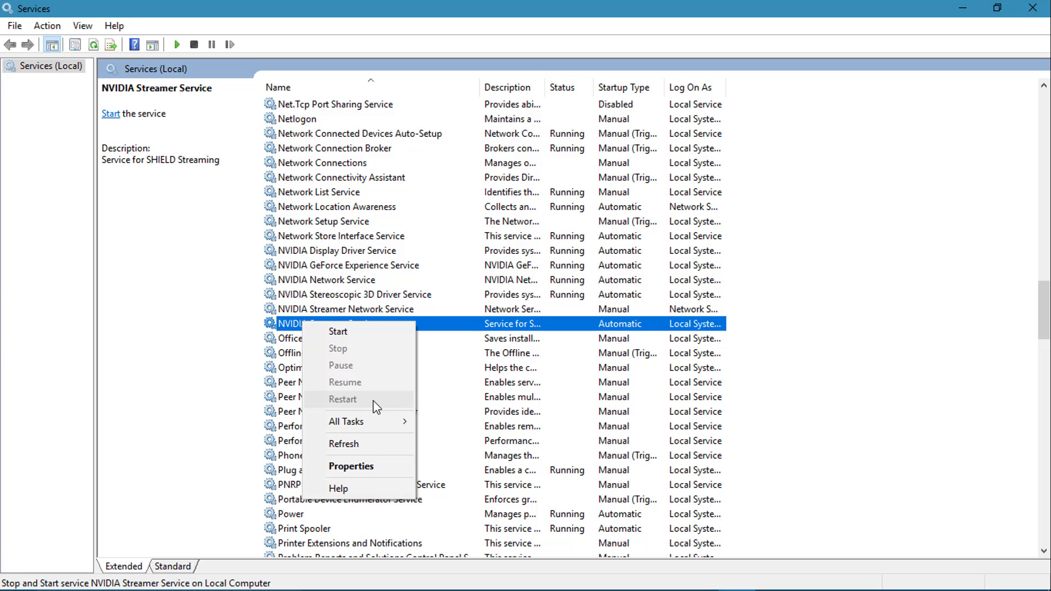
{"action": "mouse_move", "coordinate": [385, 395]}
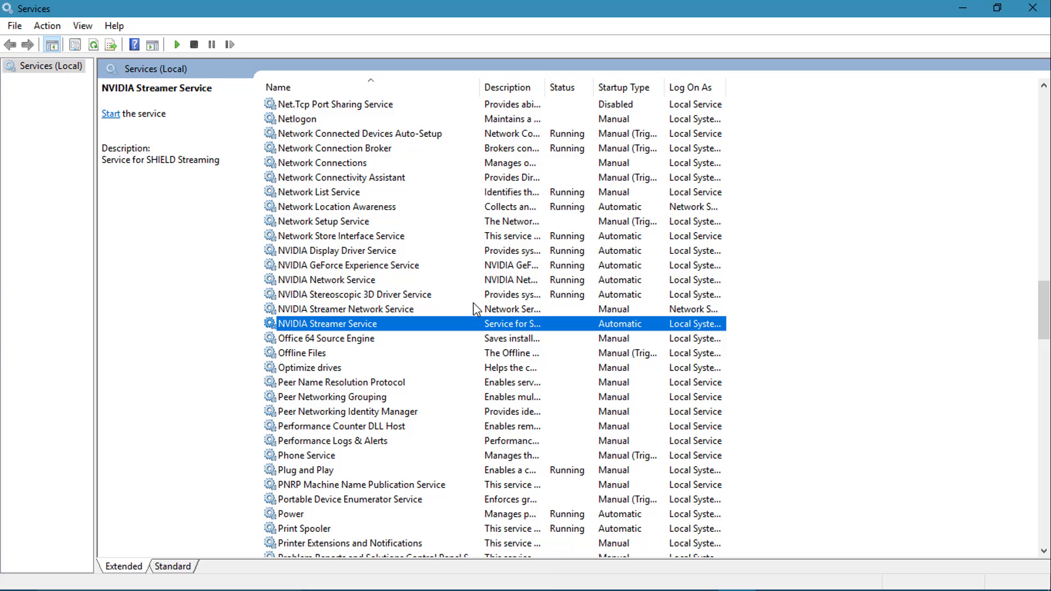
{"action": "mouse_move", "coordinate": [392, 339]}
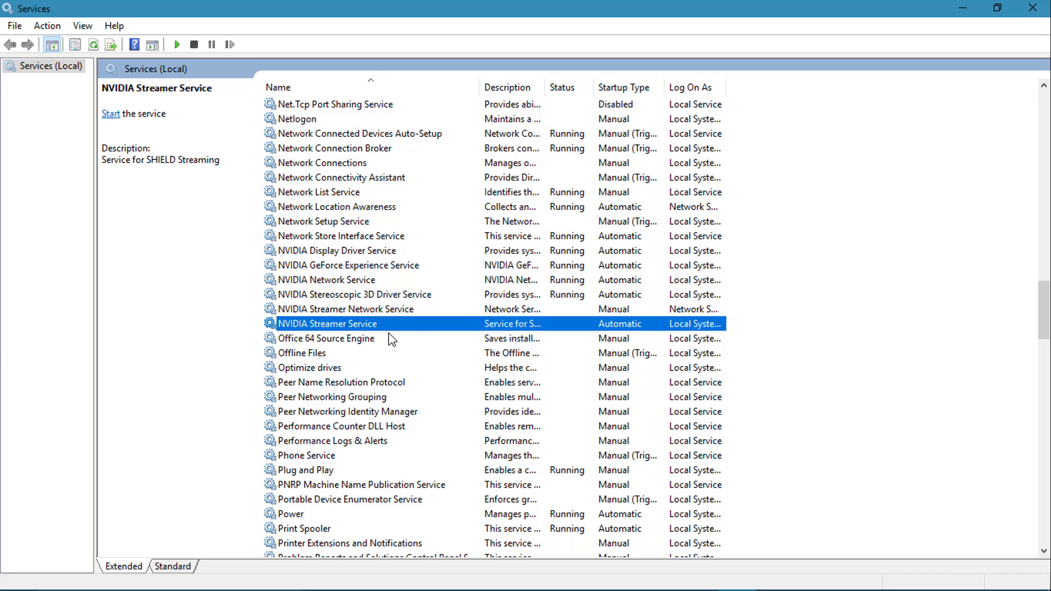
Start the NVIDIA Streamer Service and restart the NVIDIA Streamer Network Service so both show Running.
{"action": "right_click", "coordinate": [326, 323]}
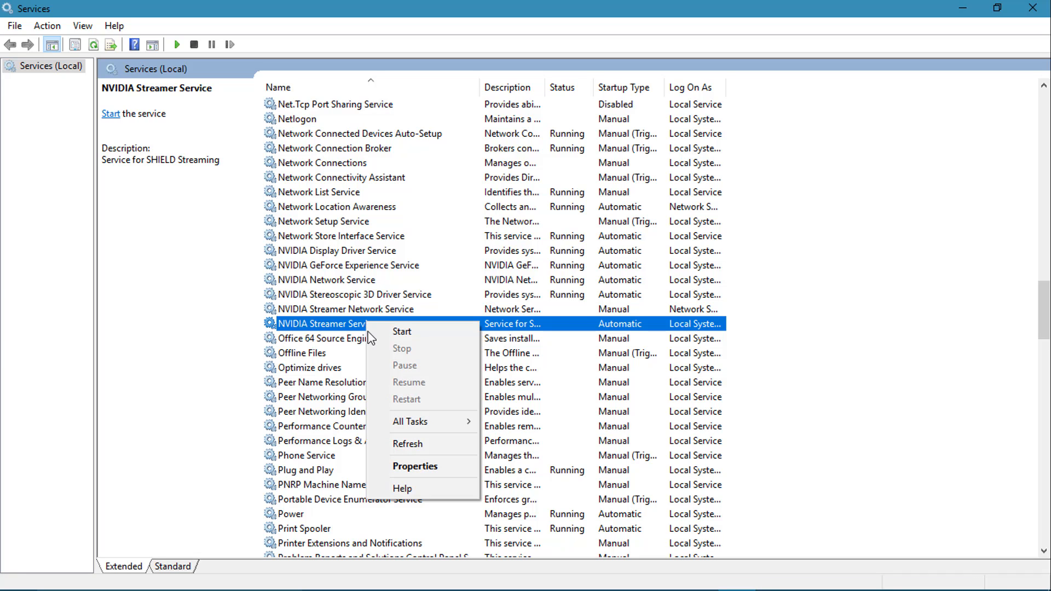
{"action": "left_click", "coordinate": [401, 331]}
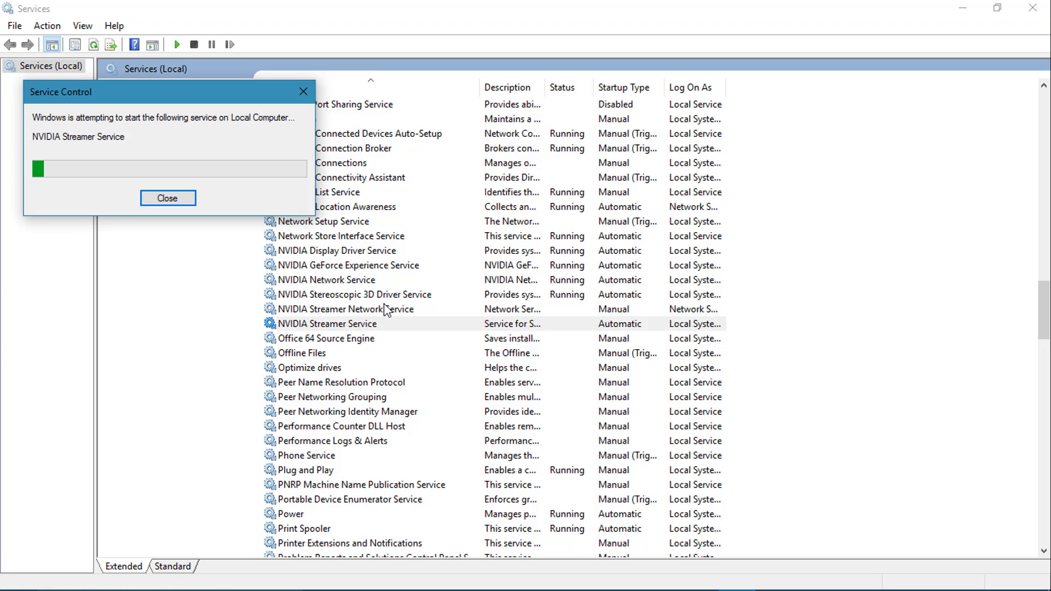
{"action": "right_click", "coordinate": [345, 308]}
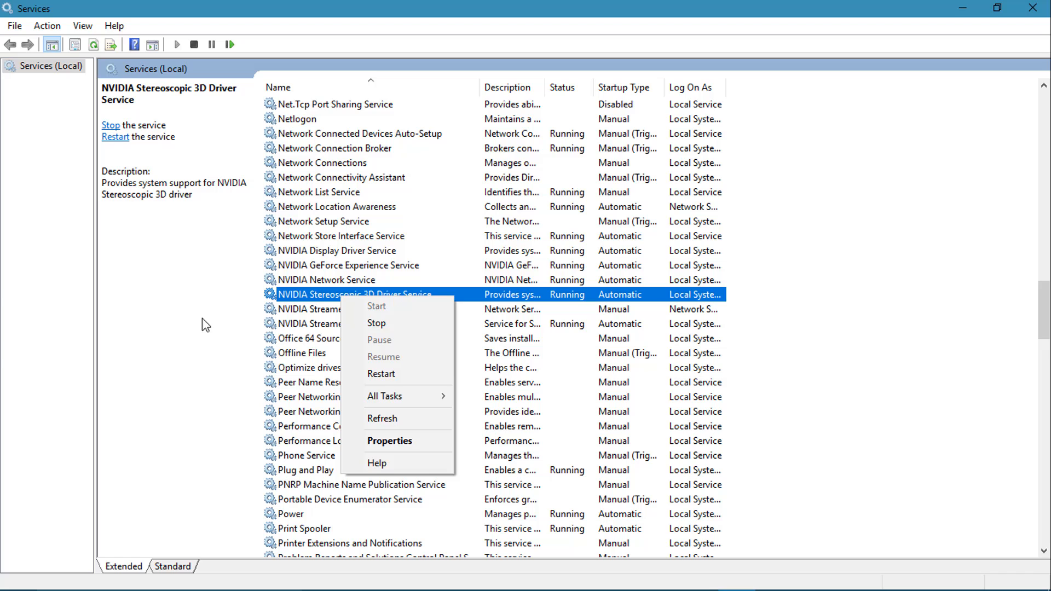
{"action": "left_click", "coordinate": [345, 309]}
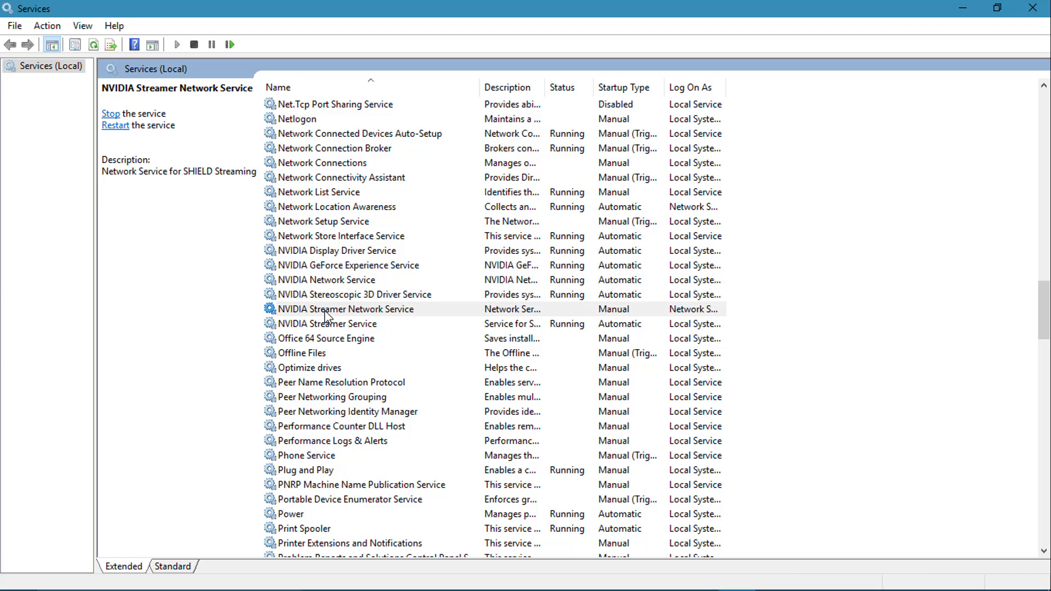
{"action": "mouse_move", "coordinate": [345, 314]}
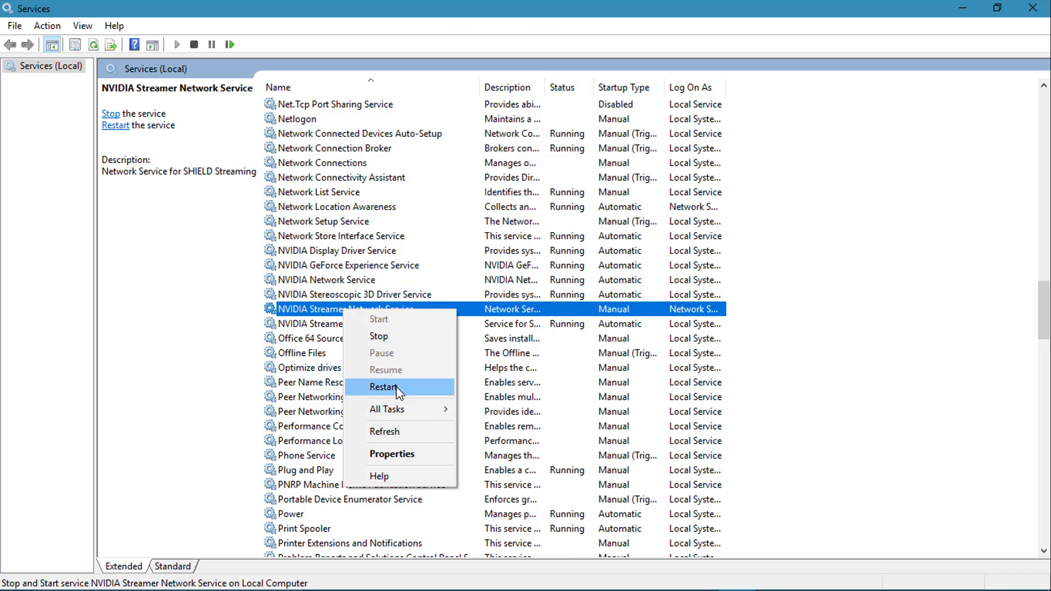
{"action": "left_click", "coordinate": [384, 387]}
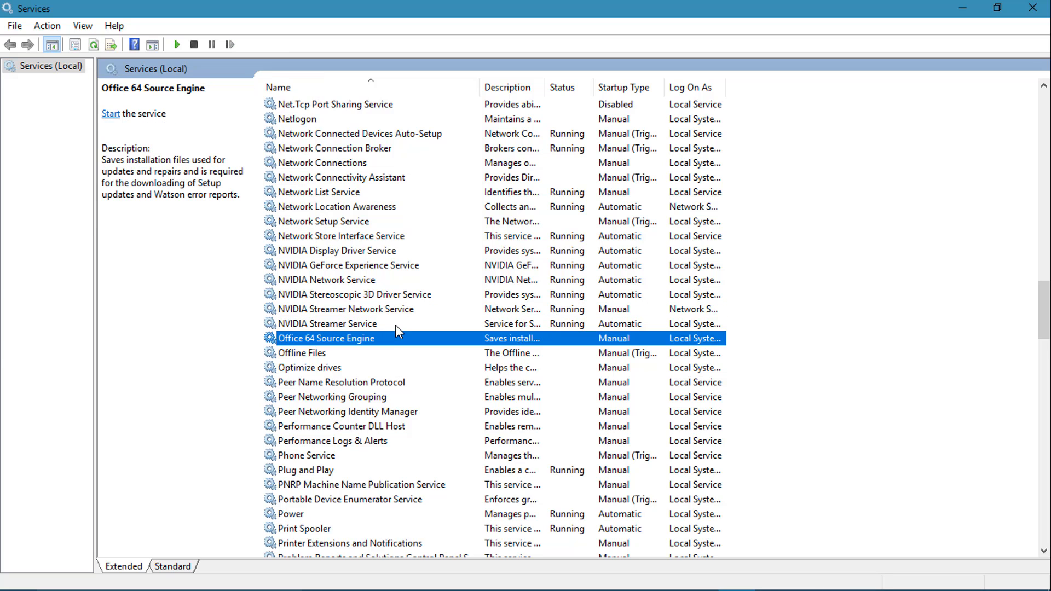
{"action": "left_click", "coordinate": [343, 323]}
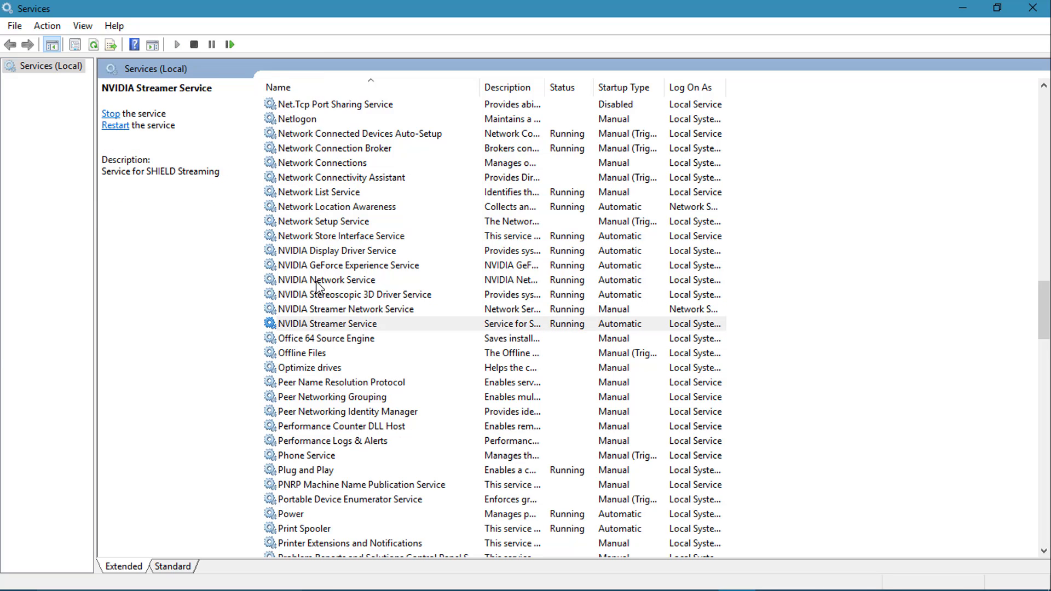
{"action": "mouse_move", "coordinate": [1044, 105]}
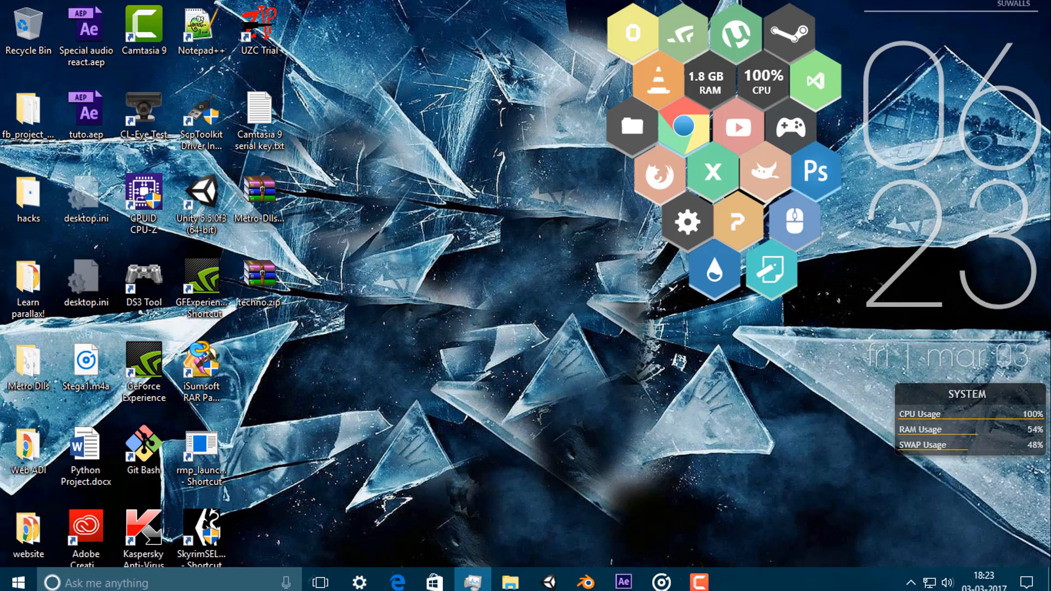
View the Task Manager process list scrolled to the NVIDIA GeForce Experience and Capture Server entries.
{"action": "left_click", "coordinate": [473, 576]}
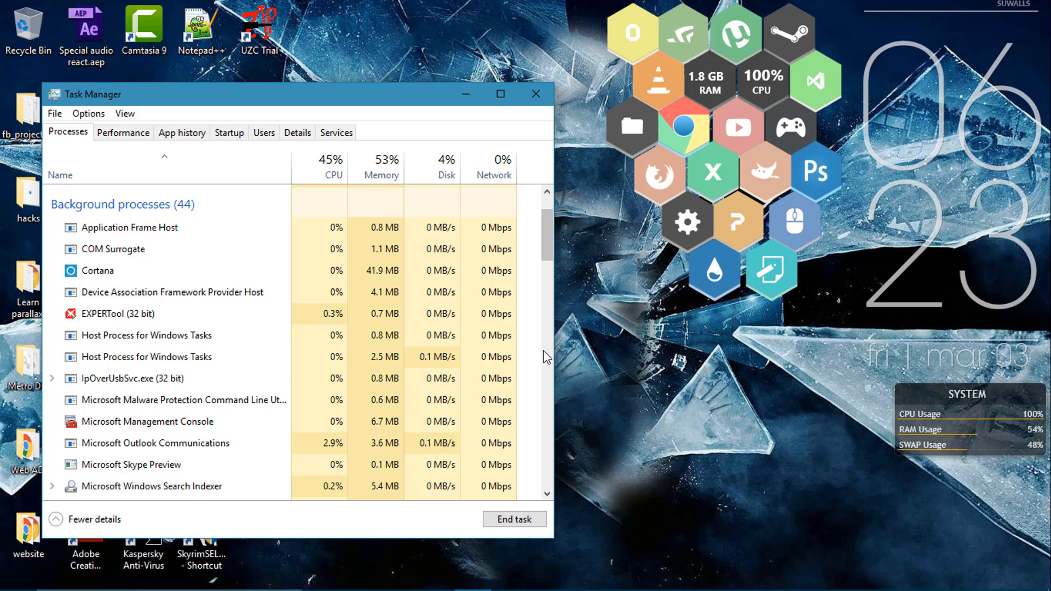
{"action": "scroll", "scroll_direction": "down", "scroll_amount": 3}
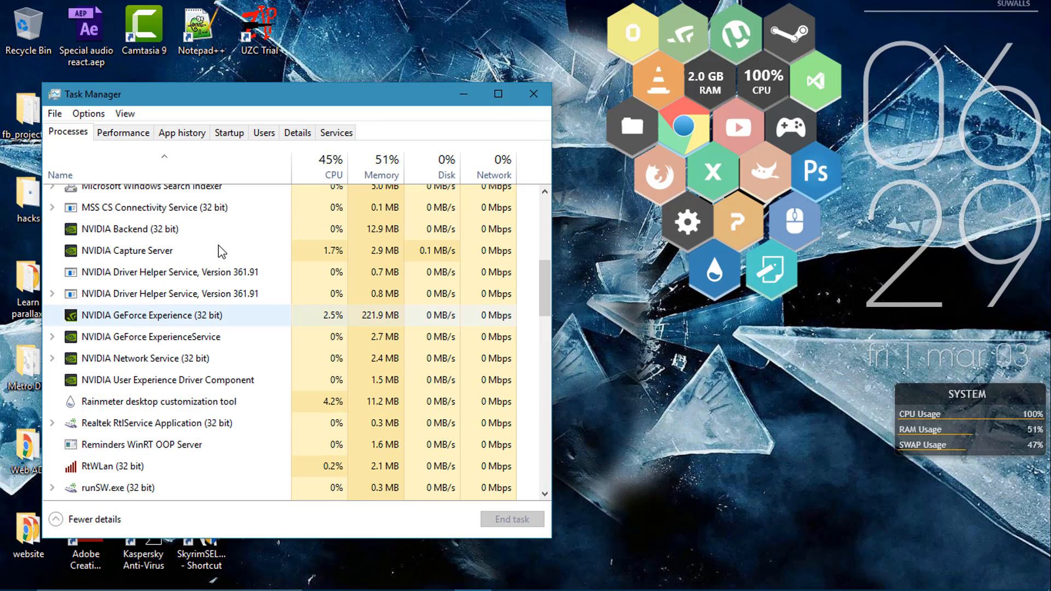
{"action": "left_click", "coordinate": [533, 94]}
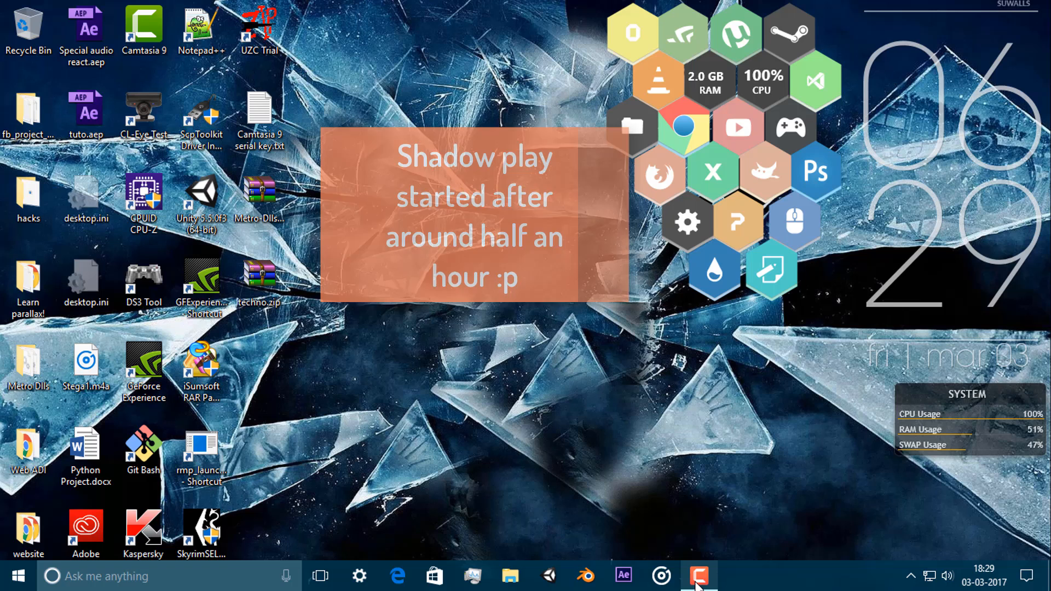
Restore the Camtasia Recorder panel showing Pause/Stop controls and the running duration counter.
{"action": "left_click", "coordinate": [700, 575]}
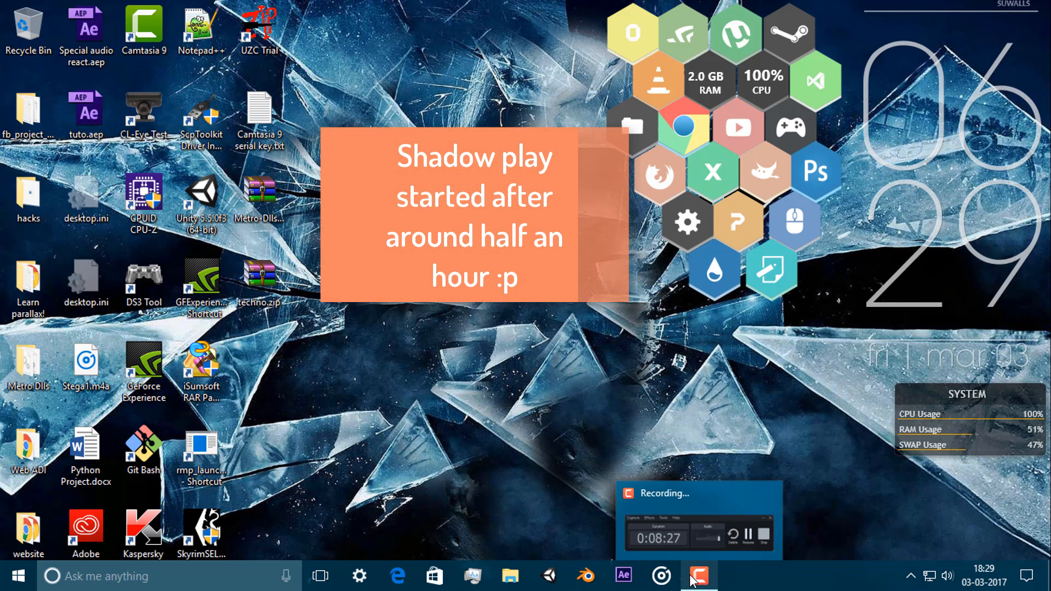
{"action": "left_click", "coordinate": [698, 575]}
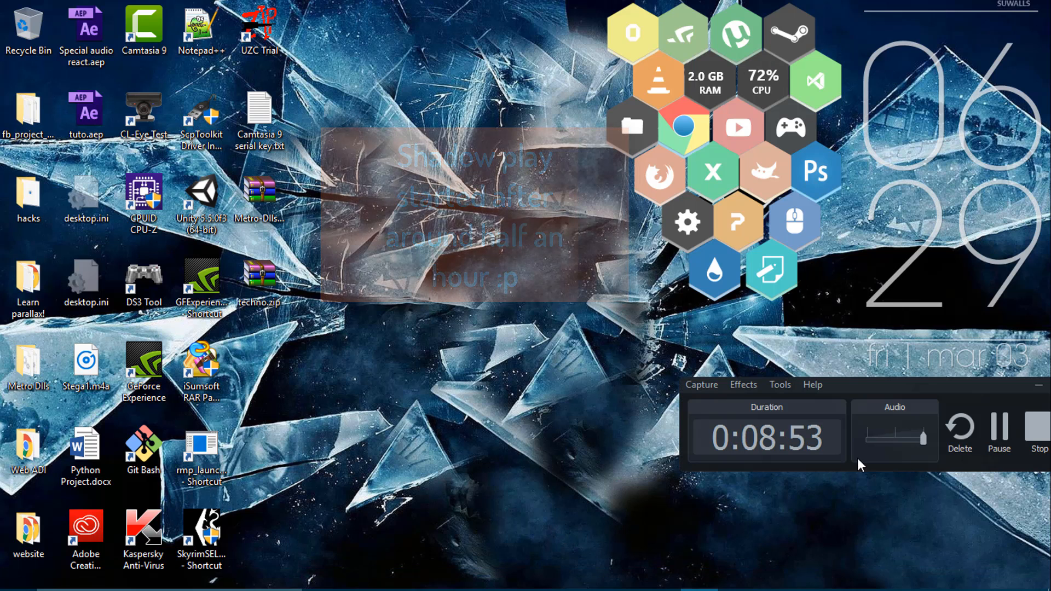